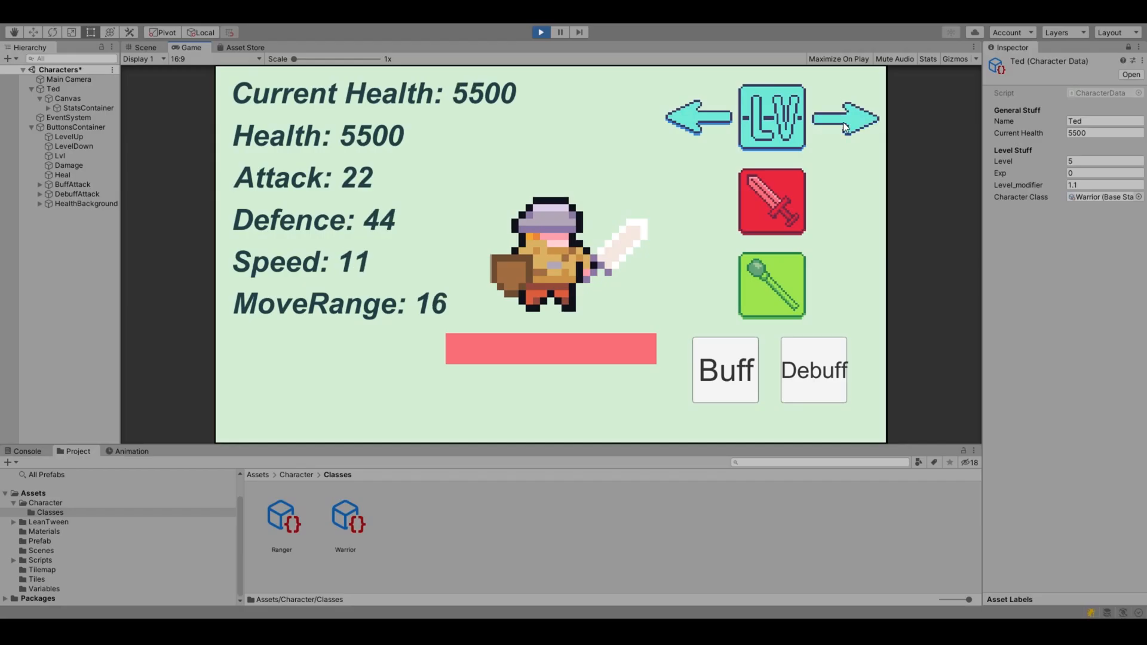
- Level Ted up to 6, damage him to 5000 health, and select Ted in the Hierarchy
click(841, 116)
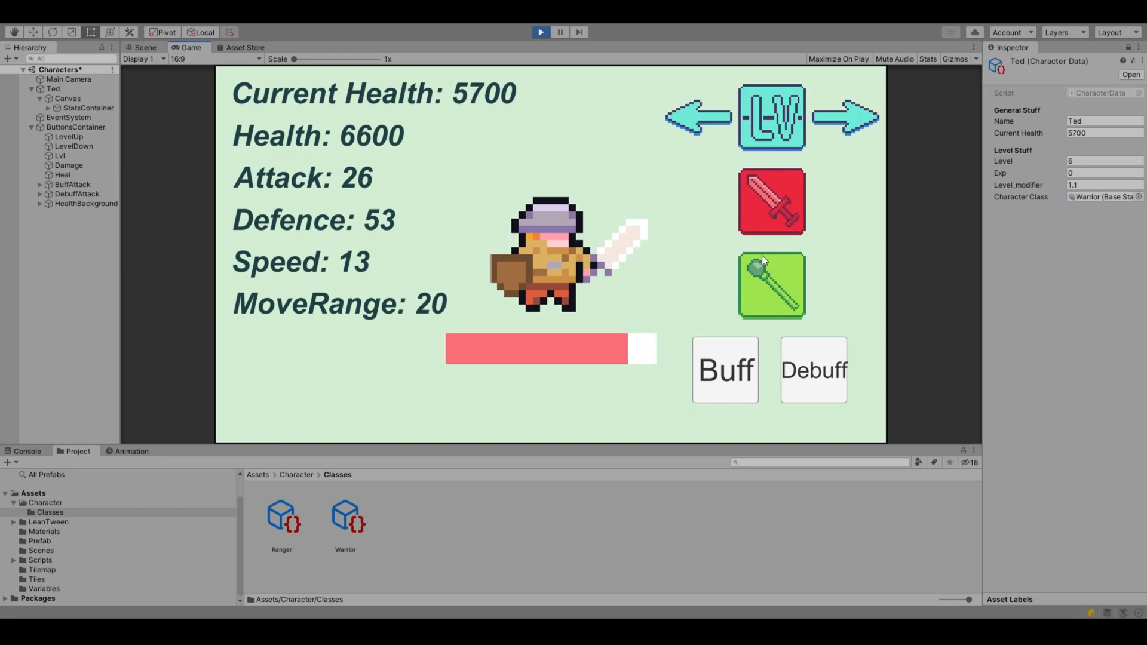
click(770, 202)
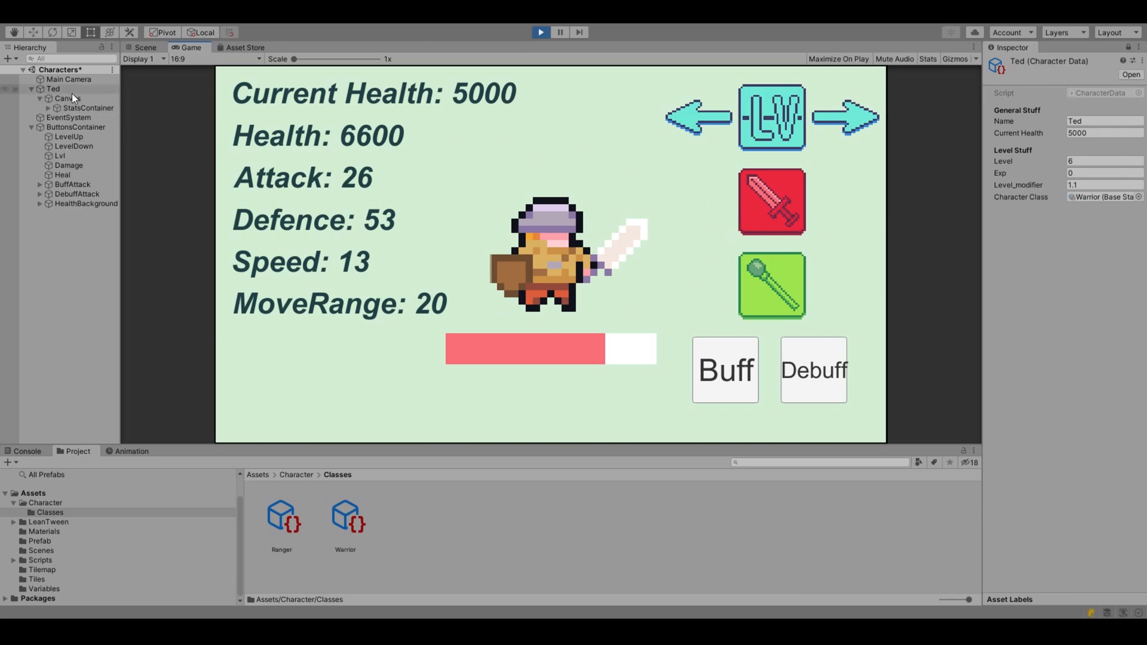
click(50, 88)
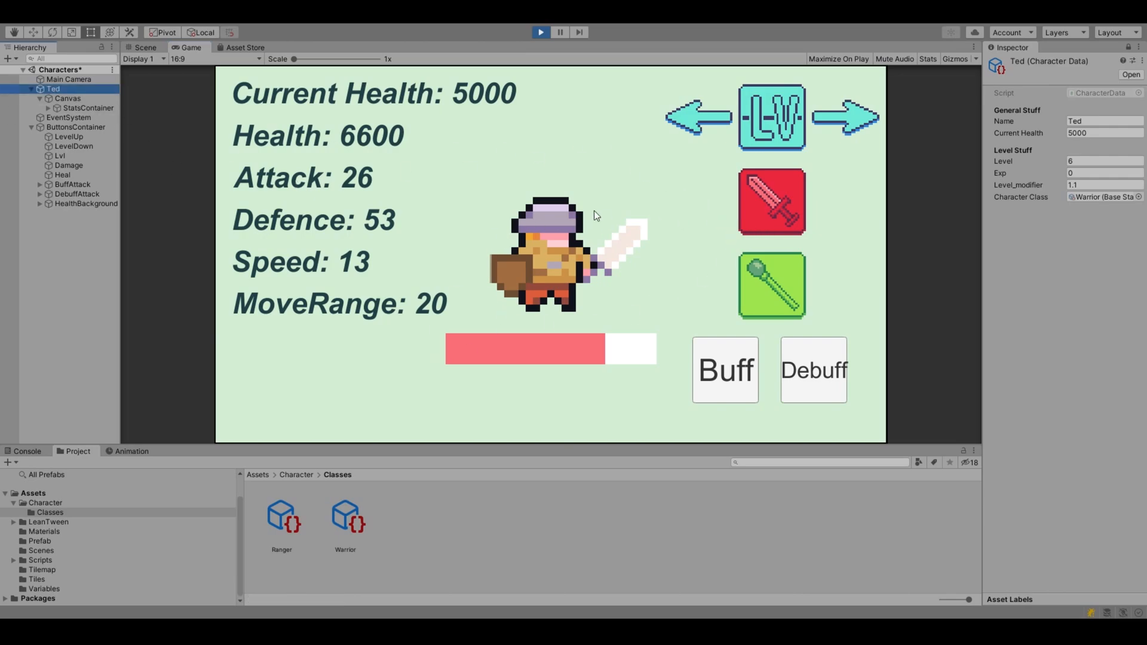
mouse_move(537, 372)
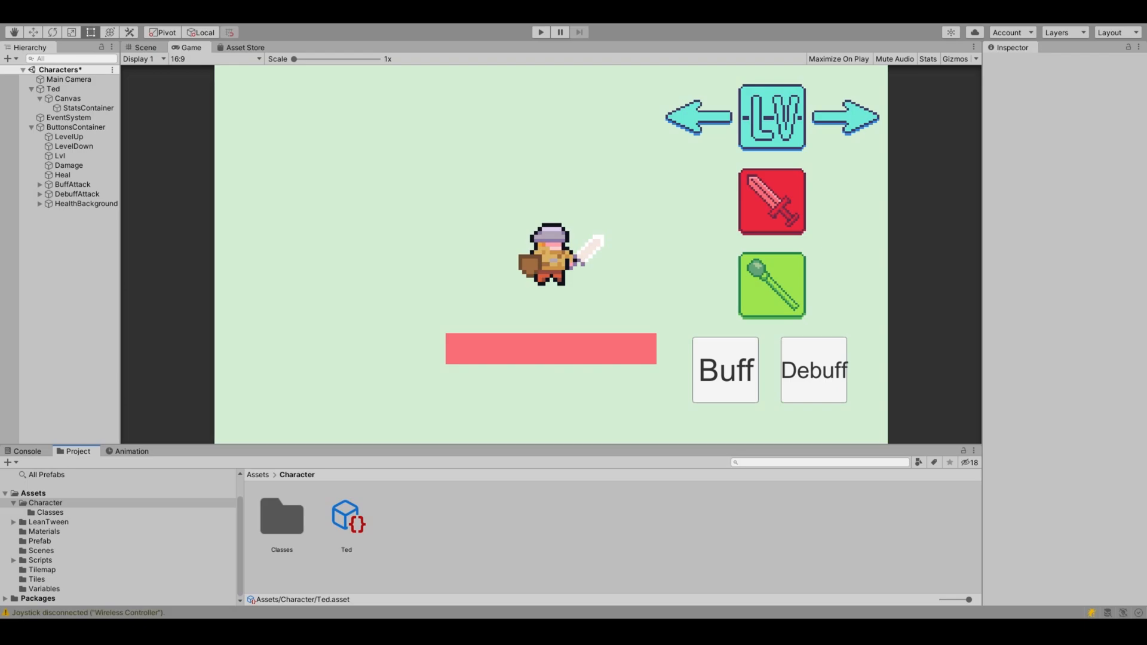
- Inspect the Ted object, then open Ted's Character Data asset showing 3300 current health
click(54, 89)
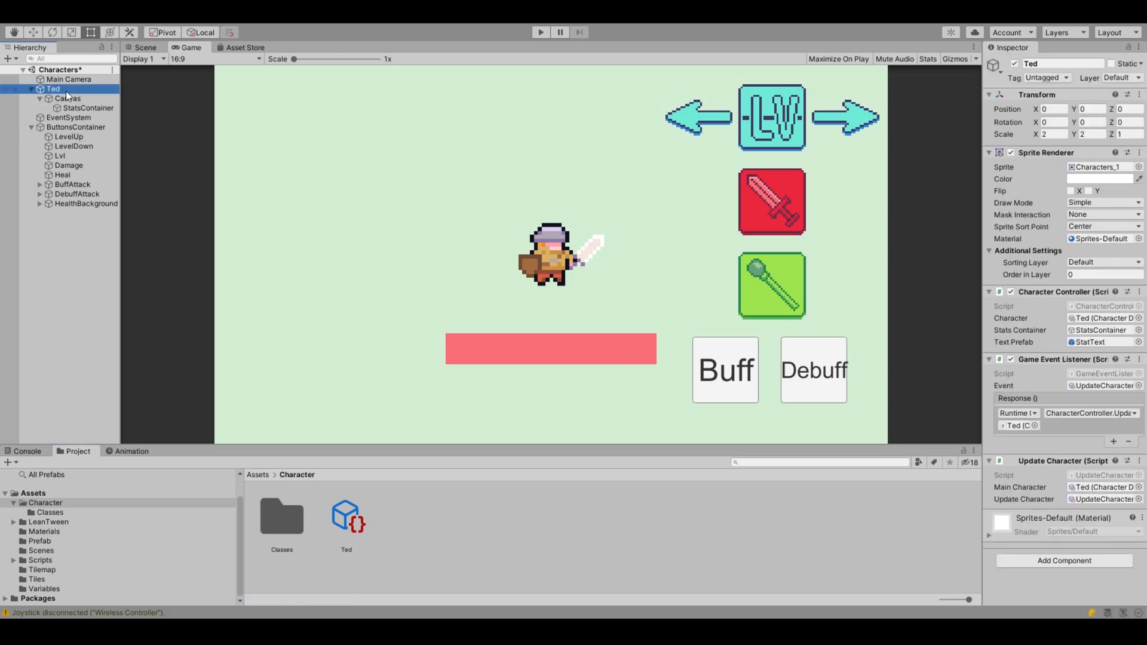
mouse_move(1025, 343)
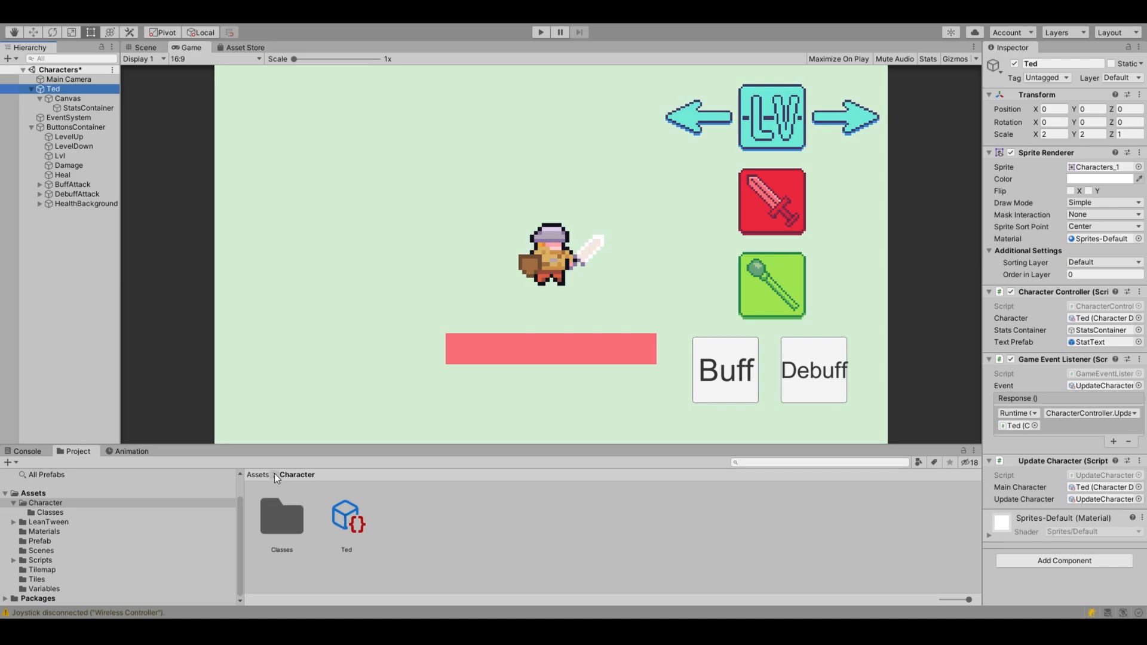
click(346, 518)
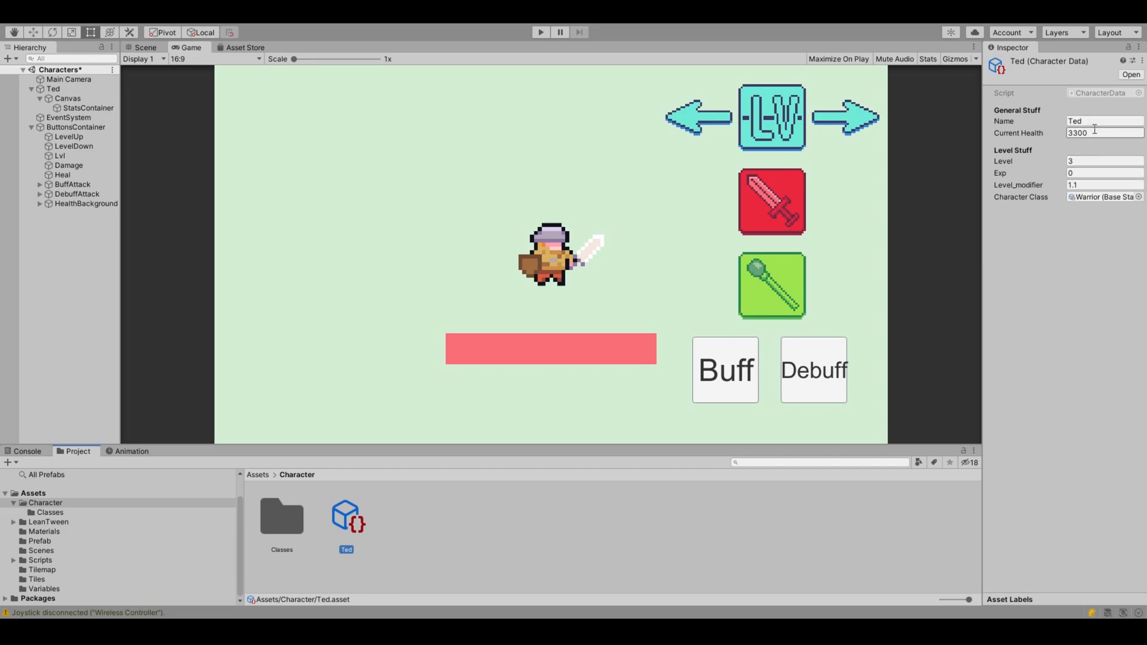
click(1100, 173)
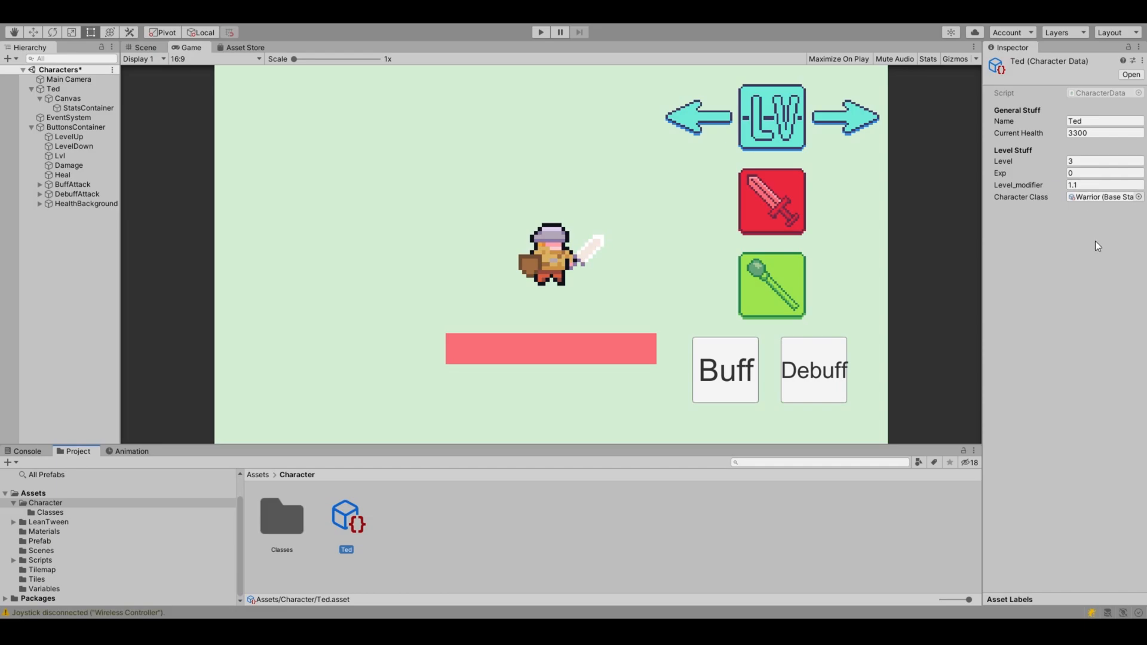
mouse_move(1078, 264)
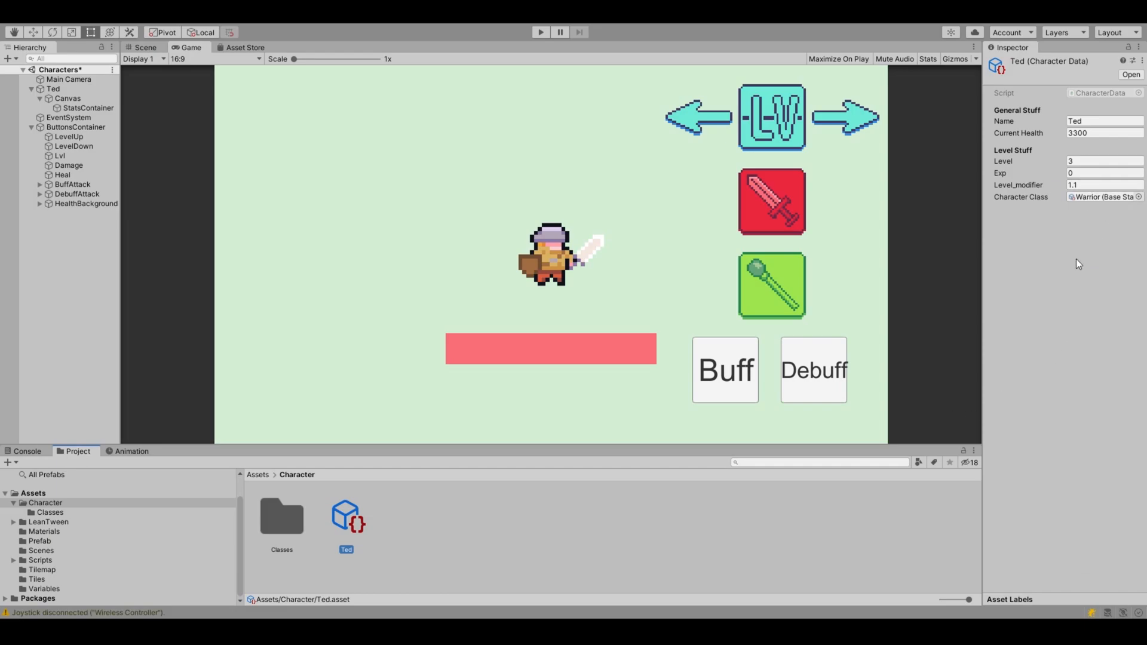
mouse_move(534, 521)
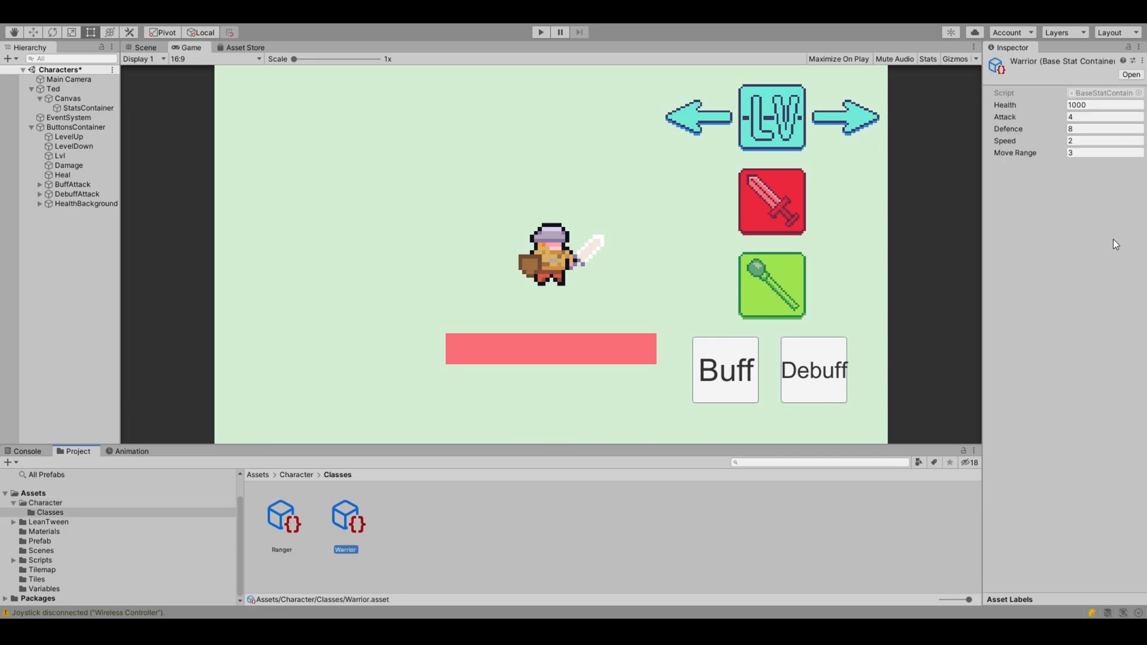
mouse_move(1009, 167)
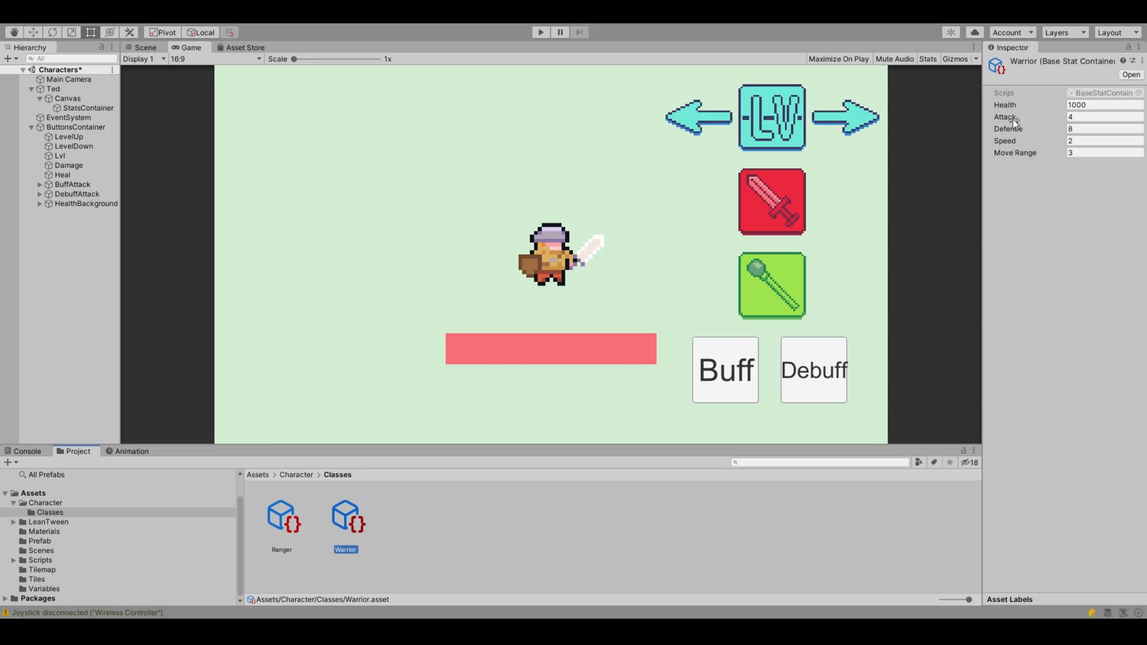
- Point out the Warrior asset's base Attack value of 4 in the Inspector
click(1103, 105)
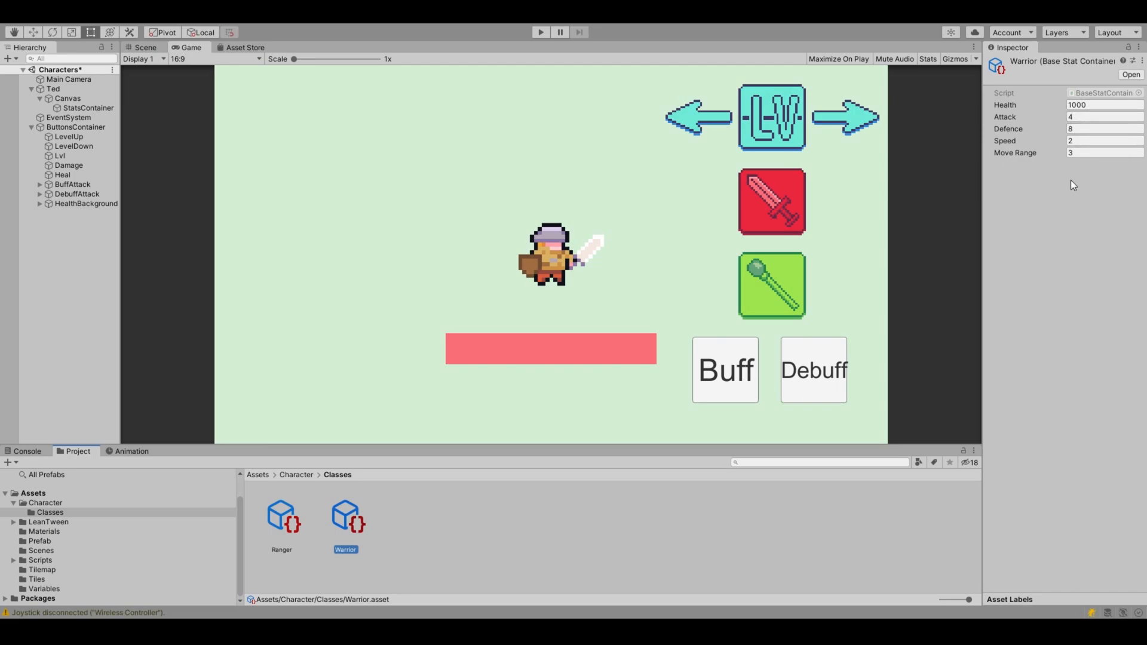
mouse_move(1111, 103)
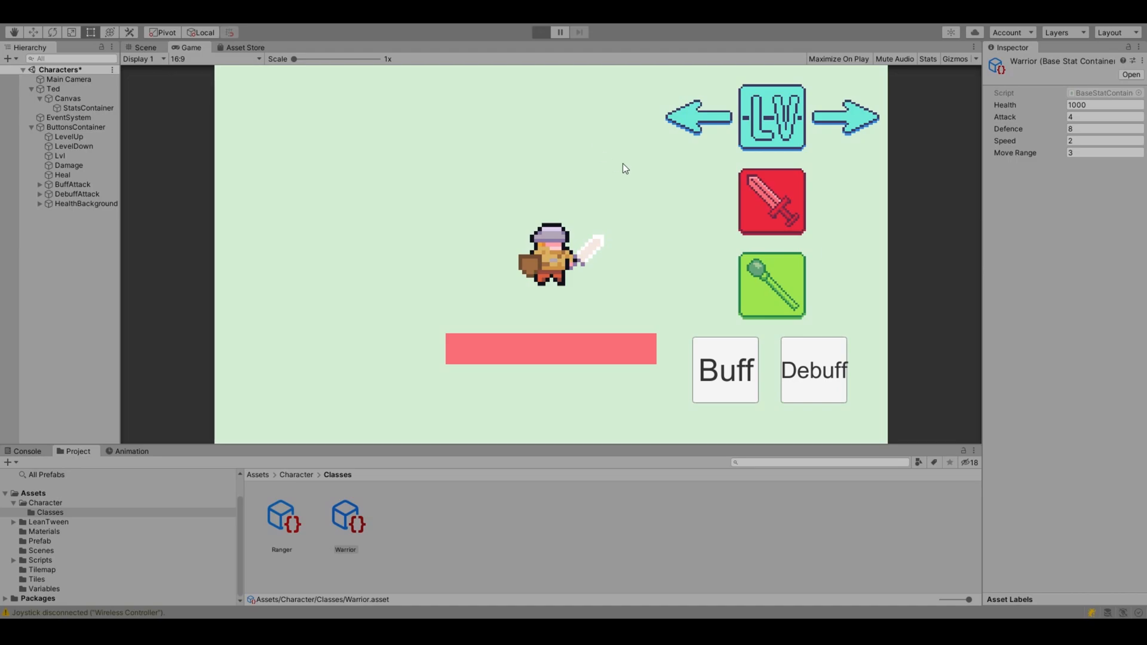
- Enter Play mode so Ted's stats read 3300 health, 13 attack, 26 defence
click(539, 32)
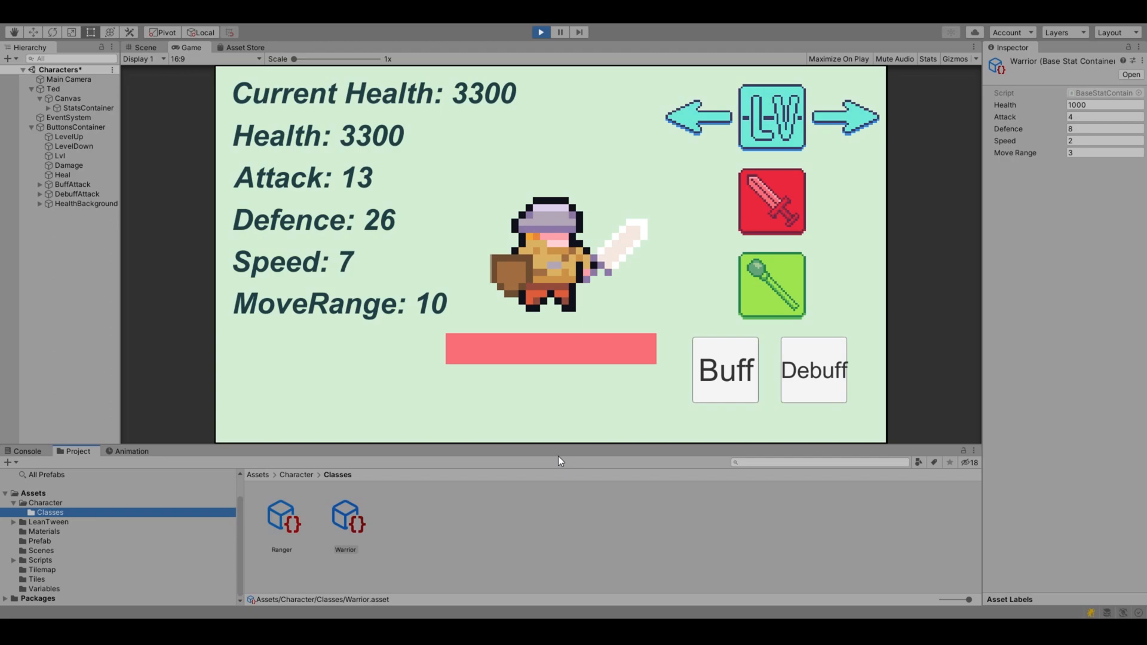
mouse_move(387, 318)
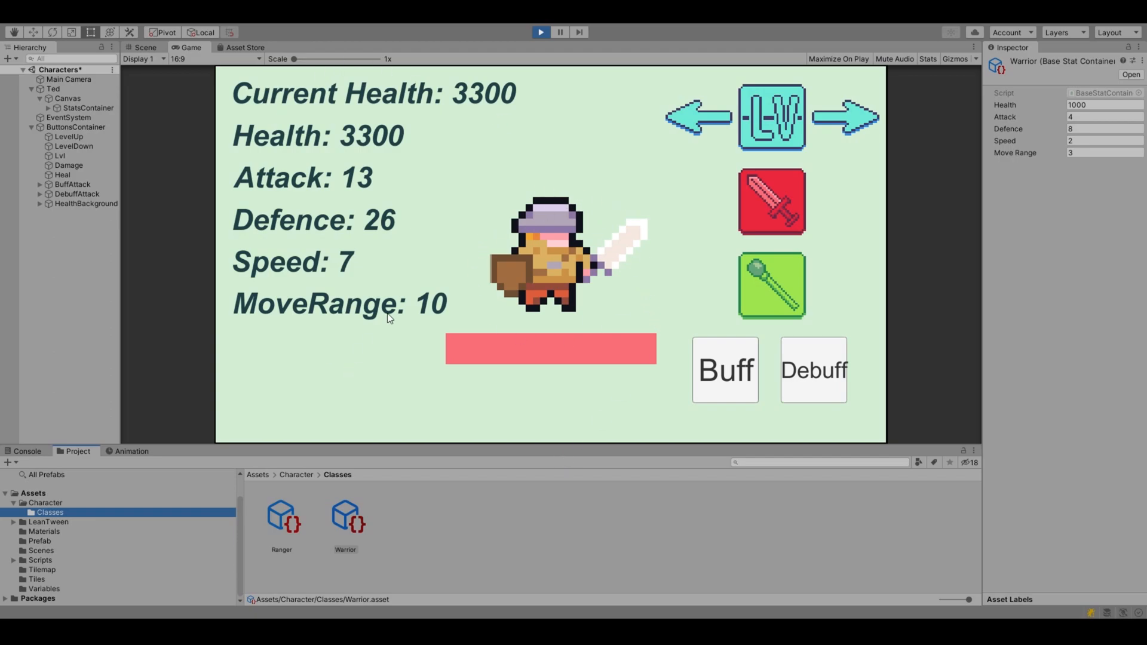
mouse_move(363, 283)
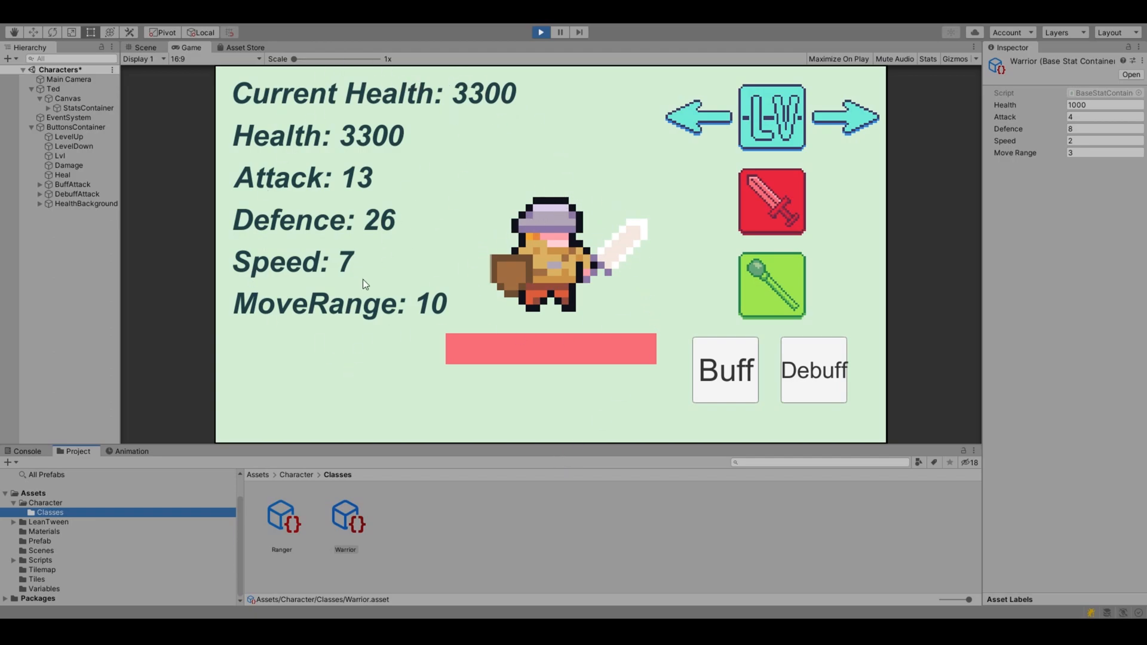
mouse_move(647, 373)
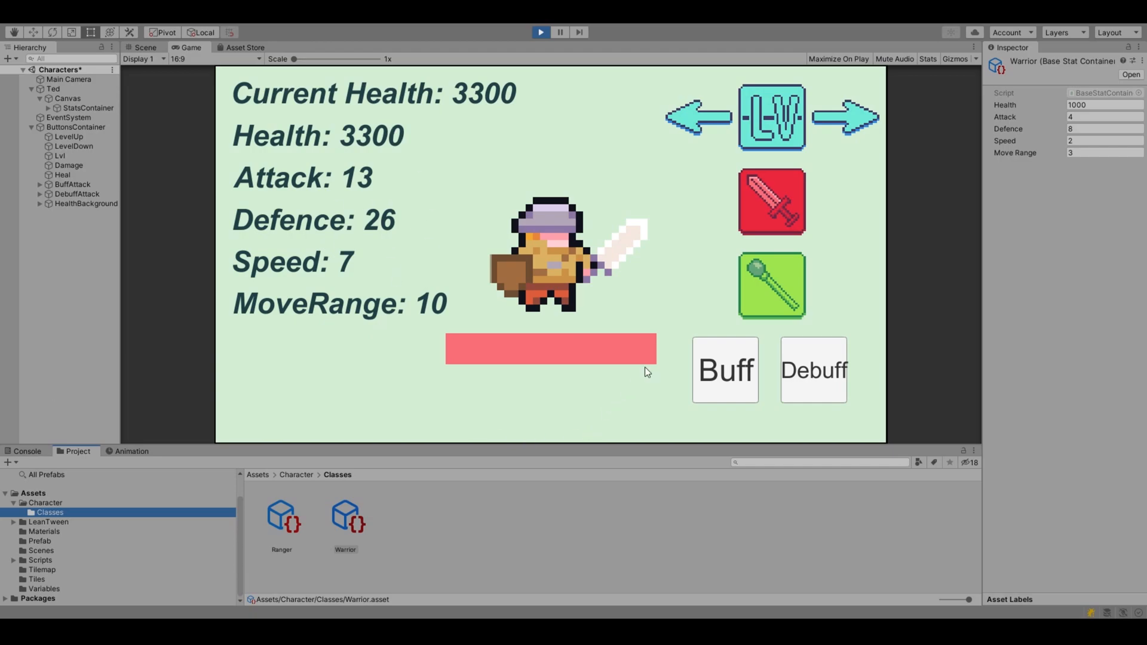
mouse_move(572, 347)
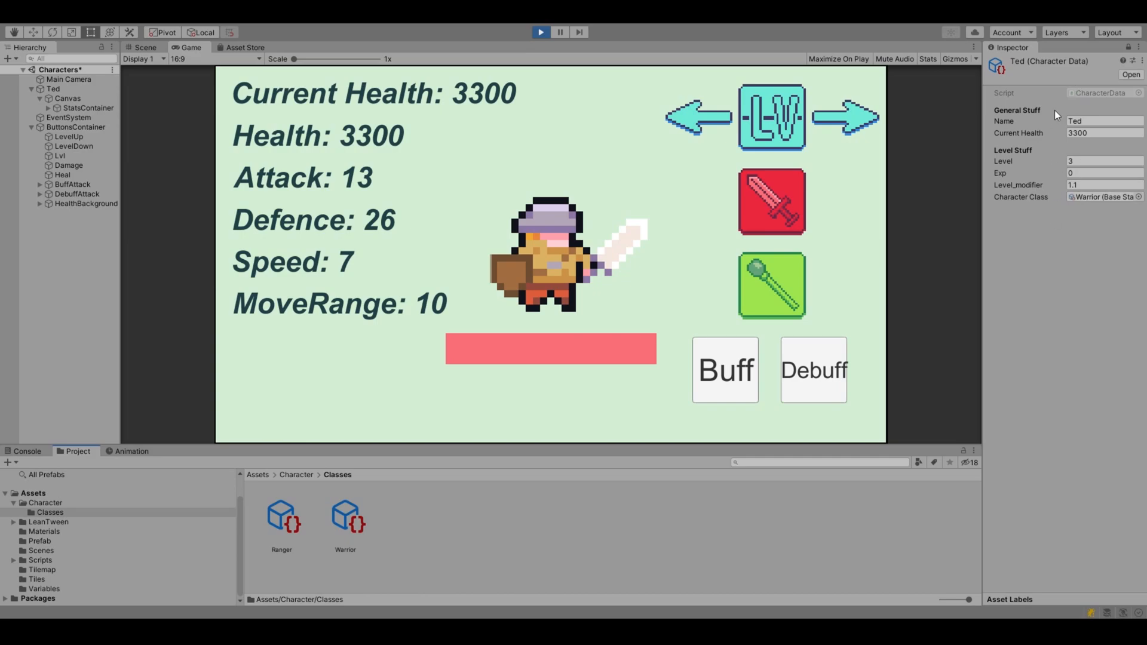
- Raise Ted from level 3 to 6, then damage him to 5000 of 6600 health
click(282, 522)
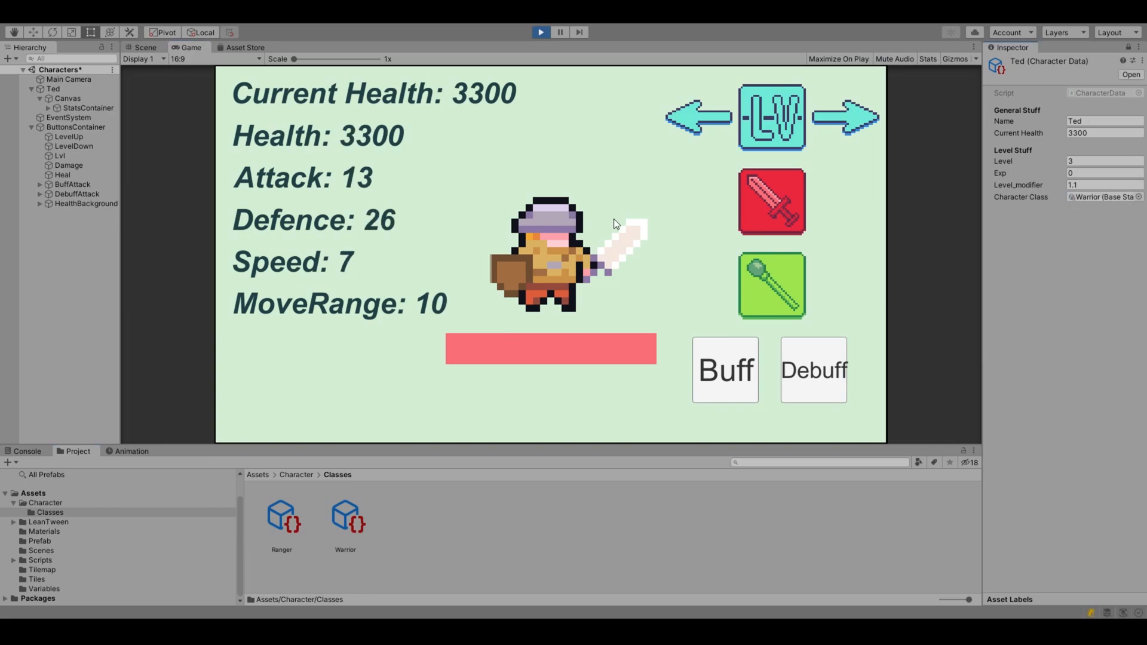
click(772, 200)
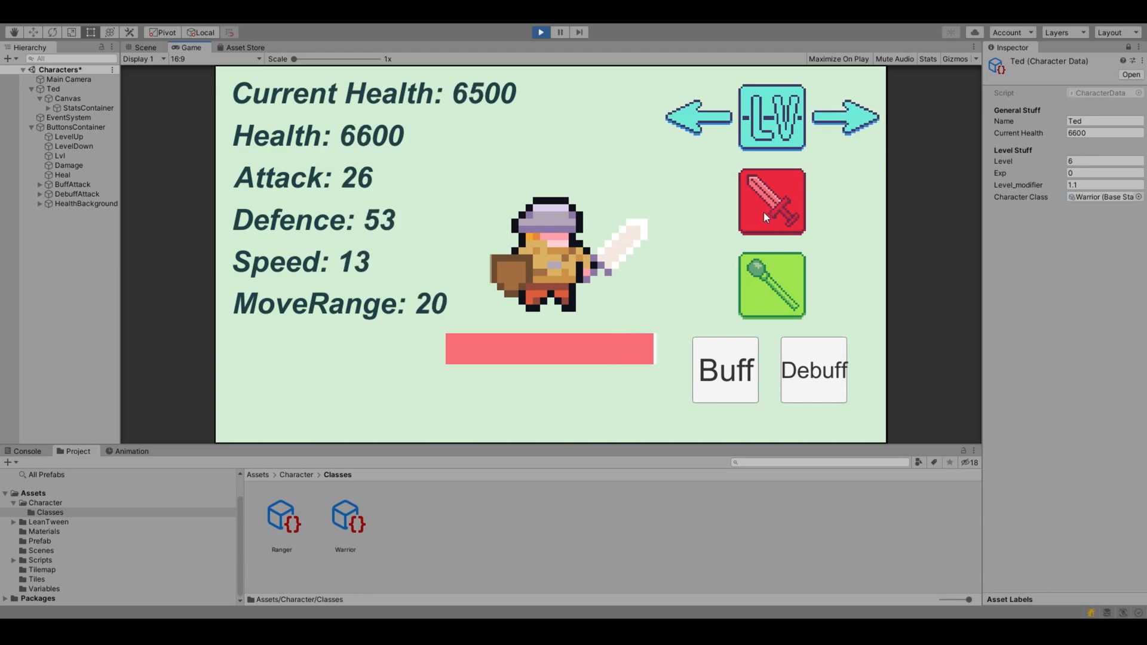
click(769, 203)
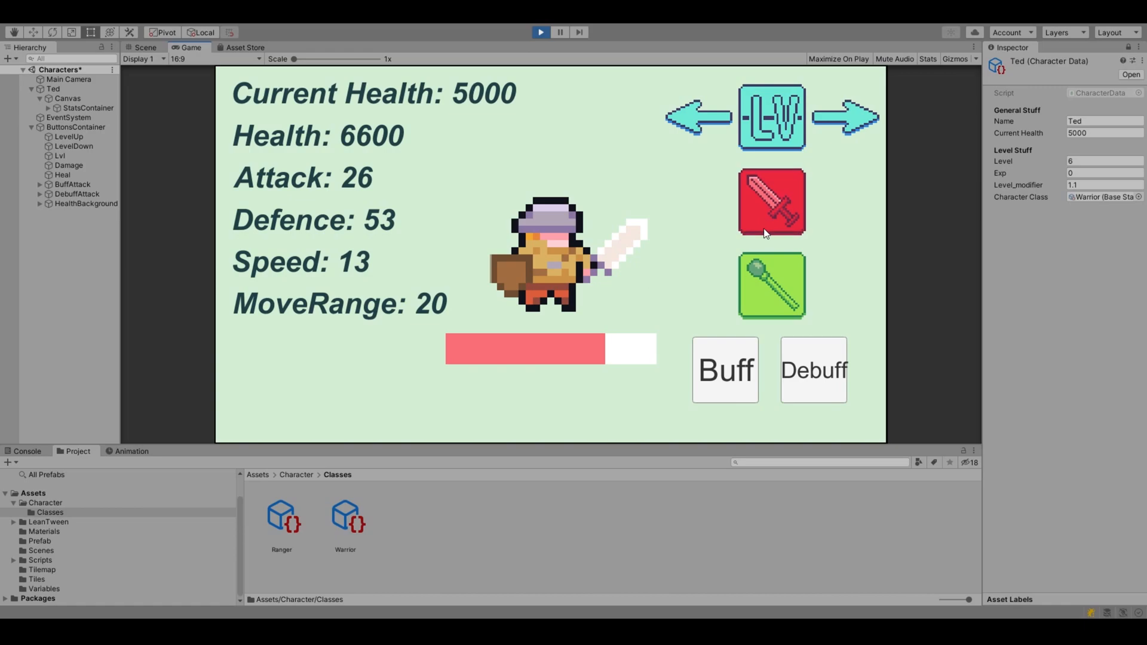
mouse_move(698, 200)
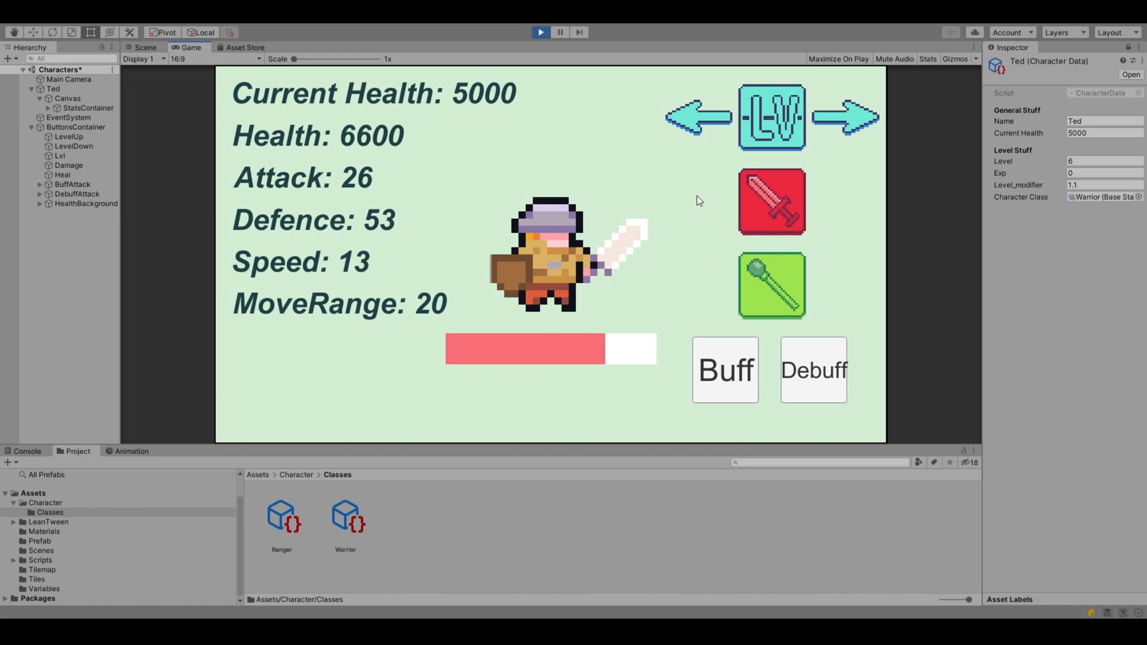
- Select Ted, toggle the Ted GameObject off and on, and apply a debuff to his attack
click(53, 89)
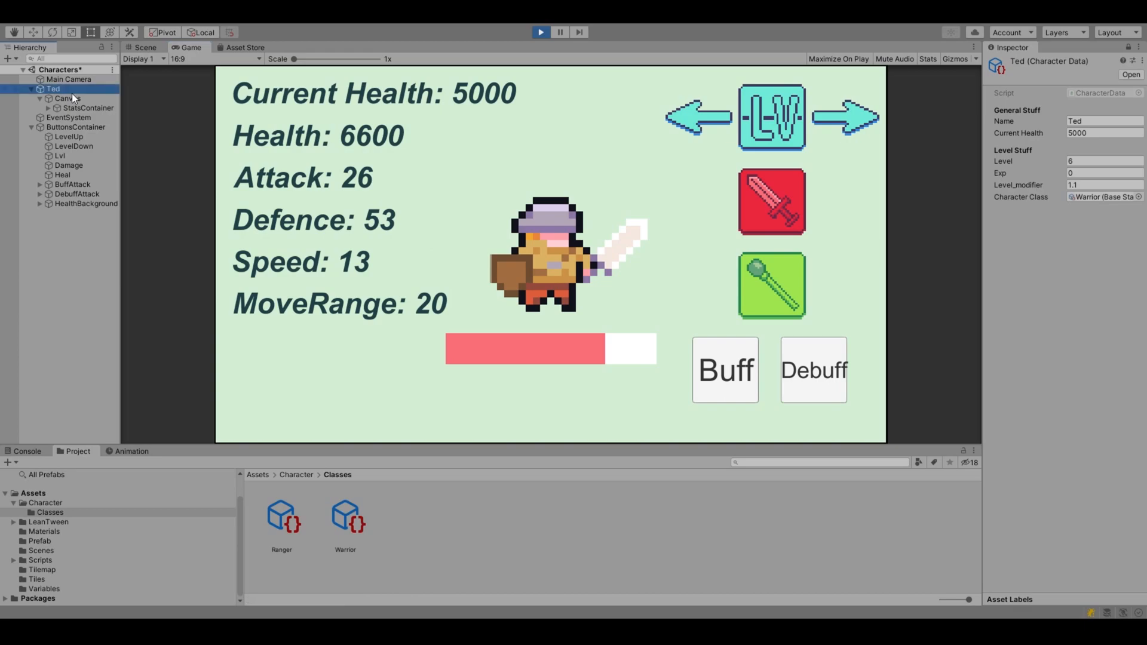
mouse_move(201, 211)
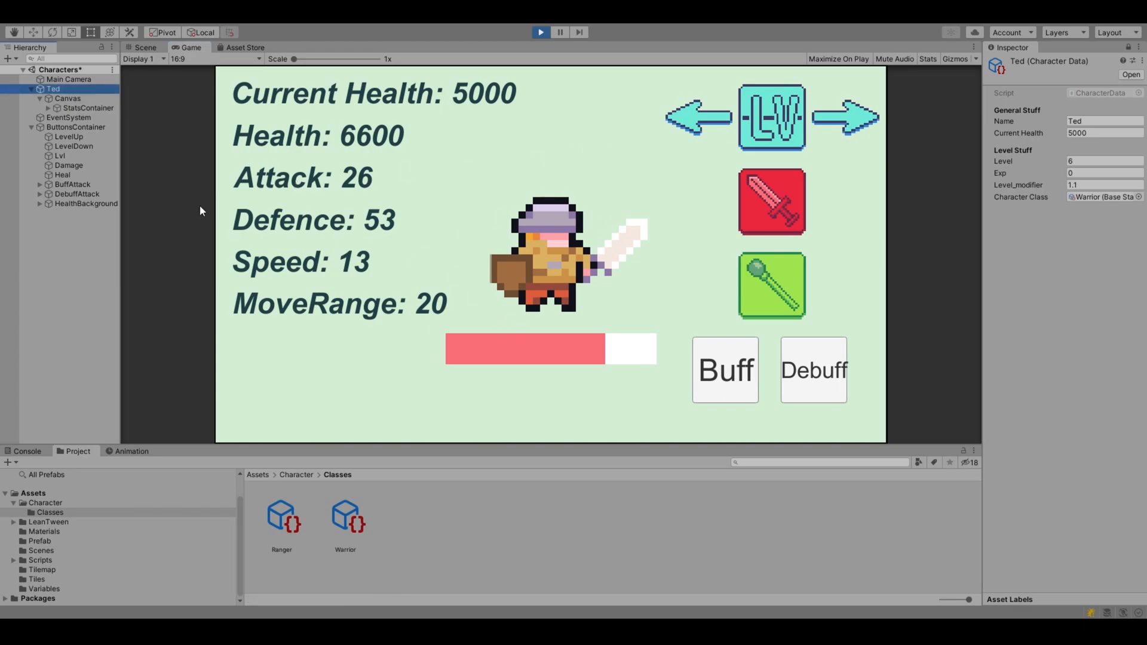
mouse_move(992, 138)
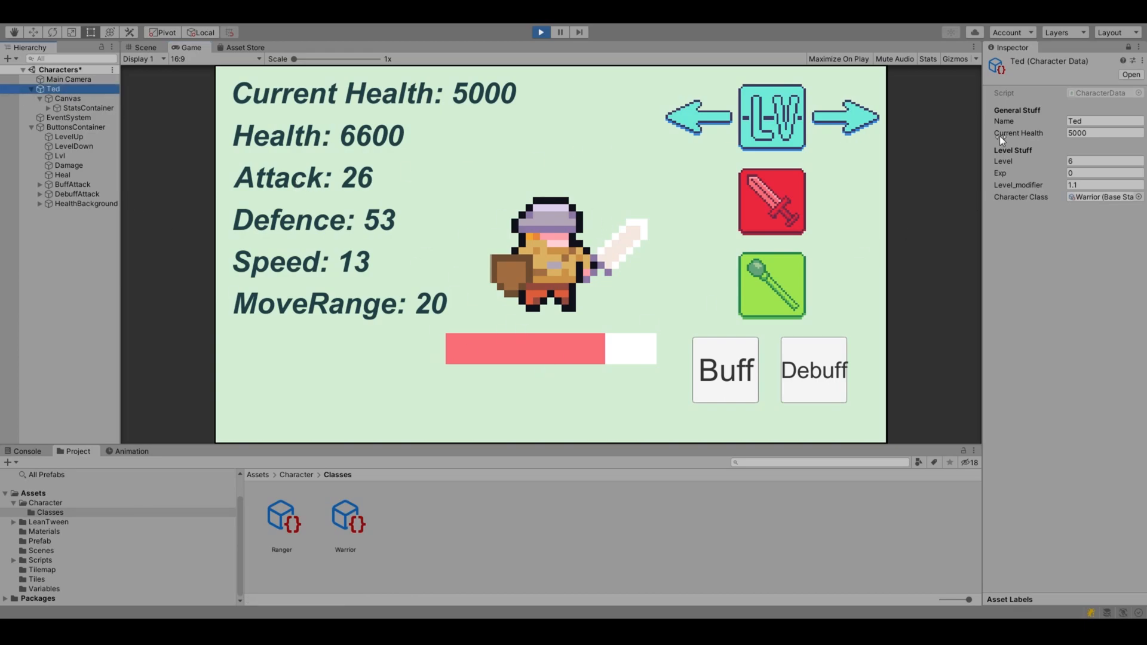
click(54, 89)
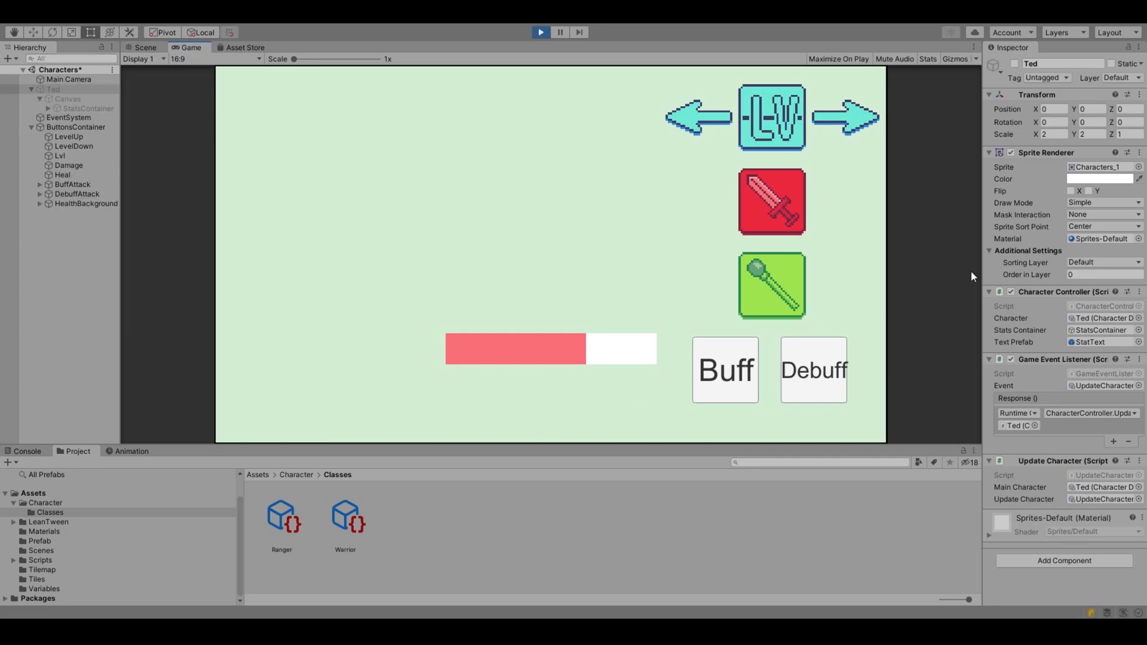
click(725, 369)
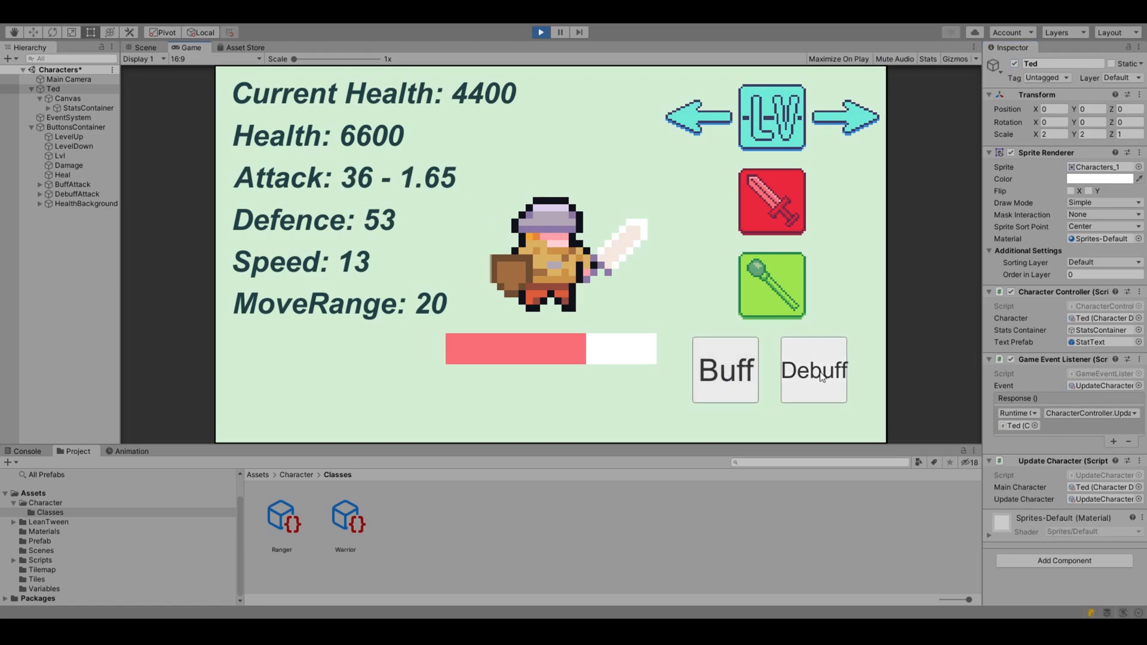
click(814, 369)
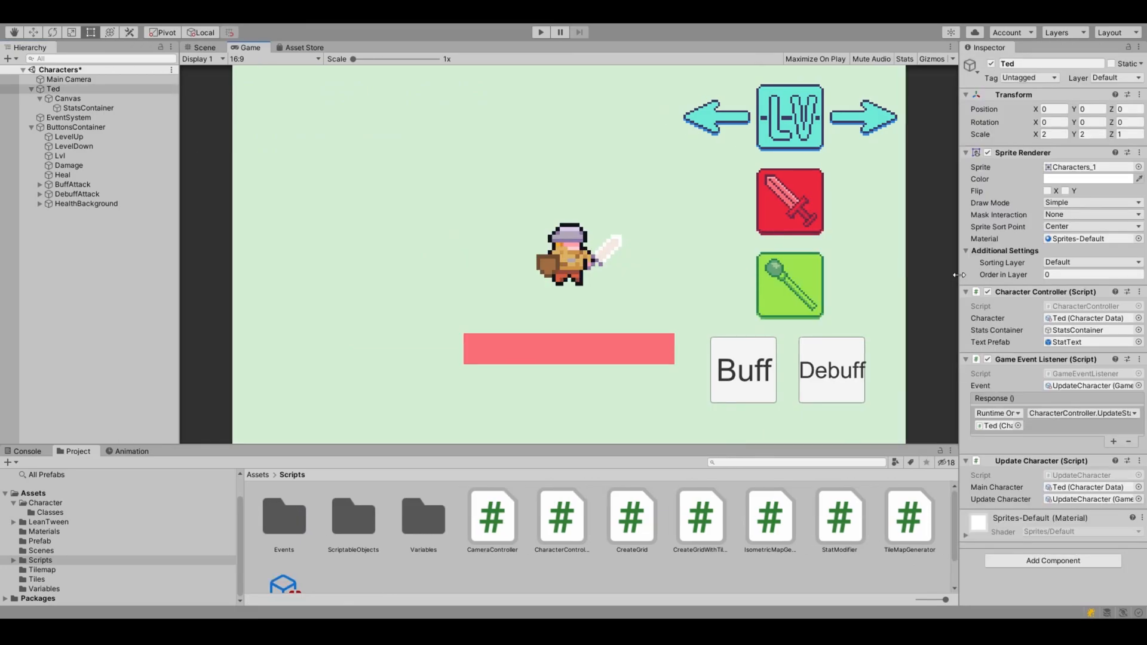
mouse_move(279, 586)
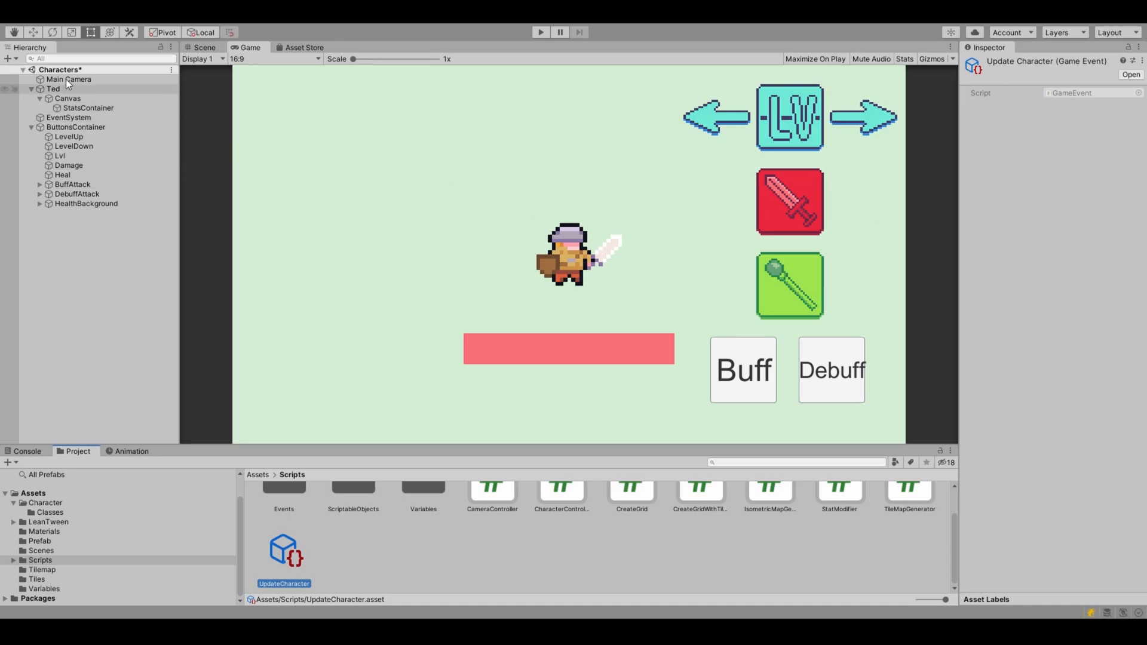
click(51, 88)
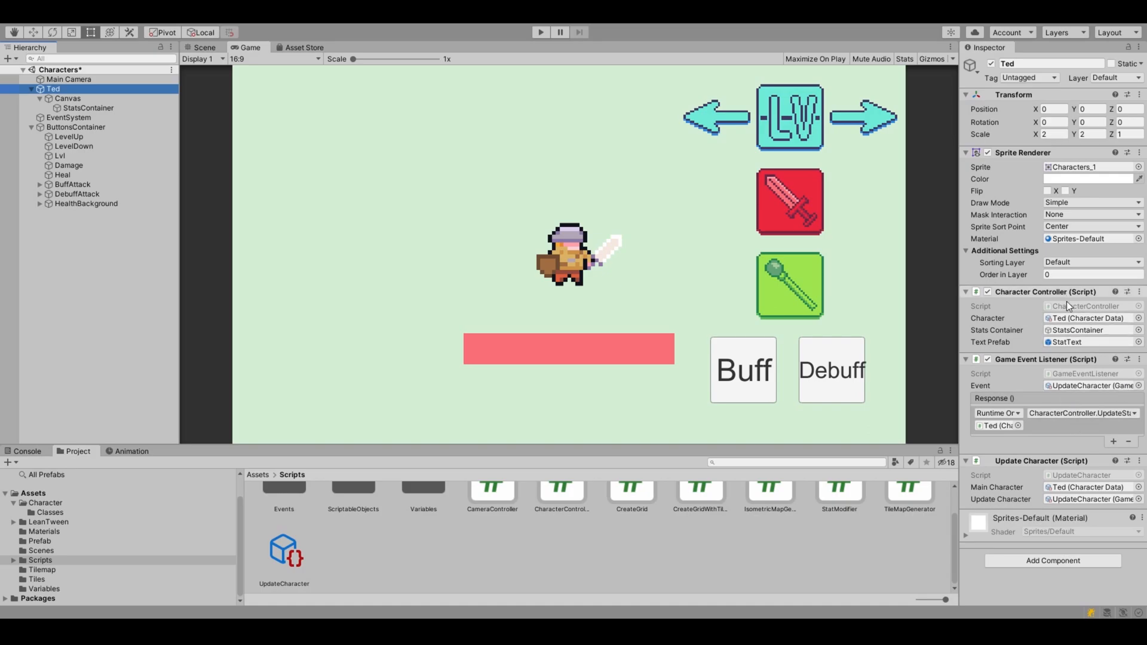
mouse_move(371, 227)
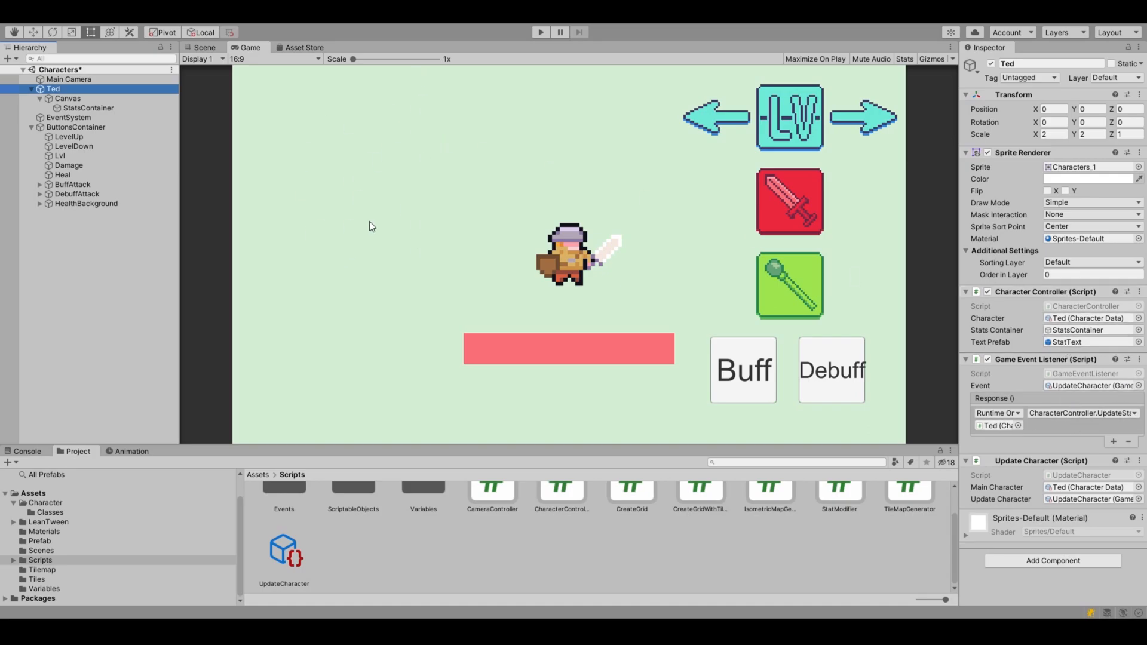
mouse_move(1046, 437)
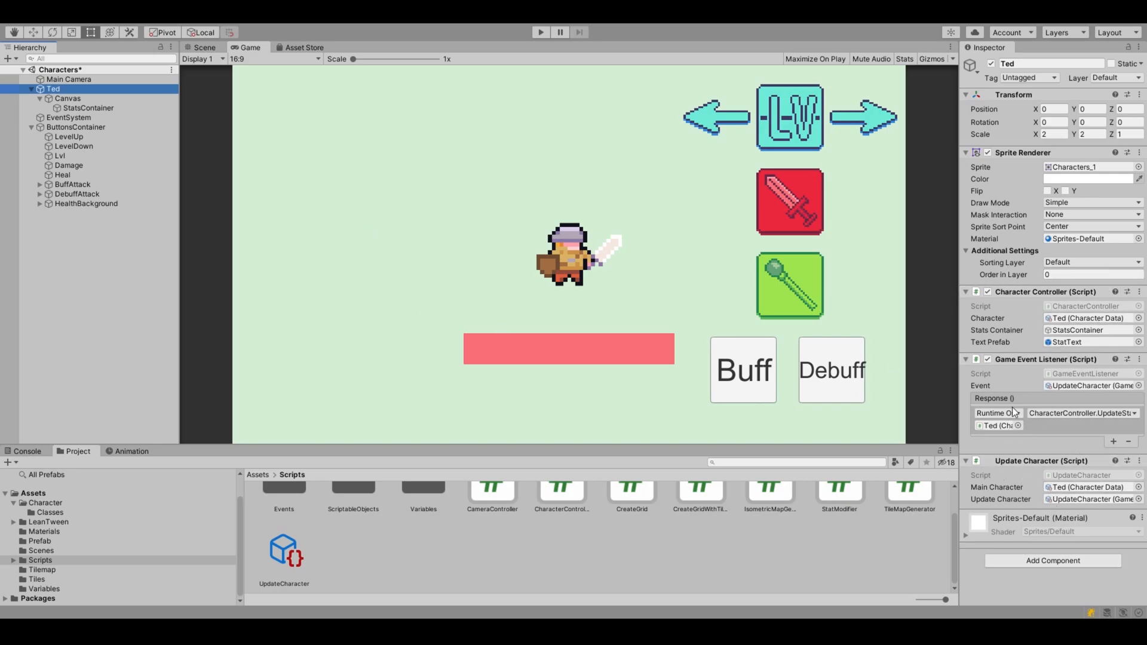
mouse_move(1108, 381)
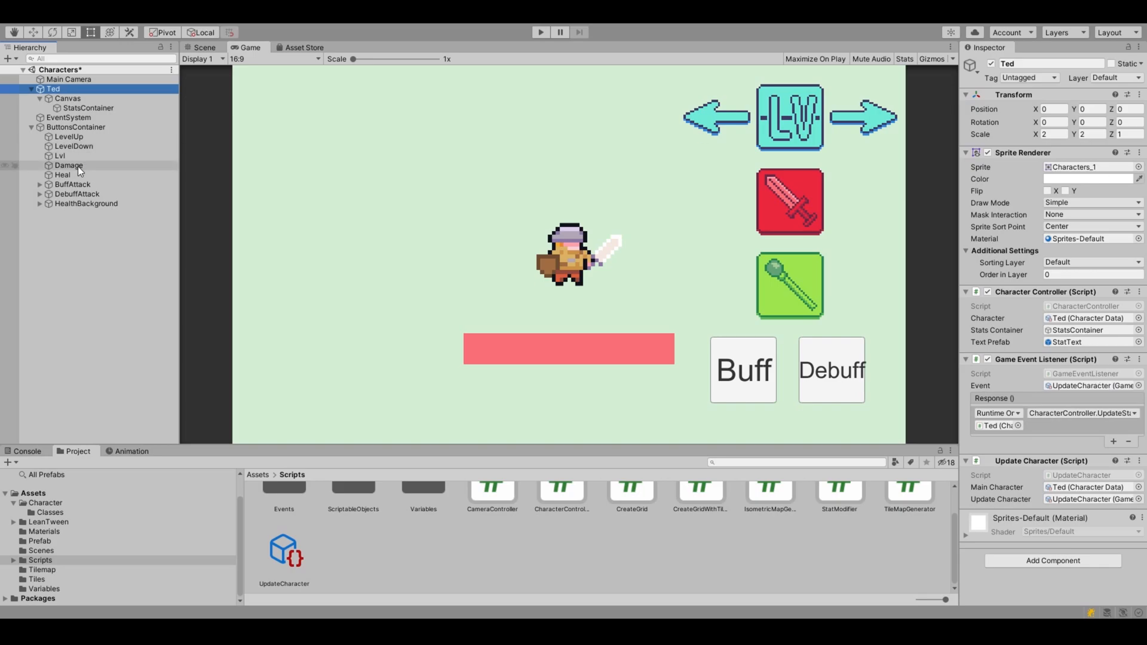
click(86, 203)
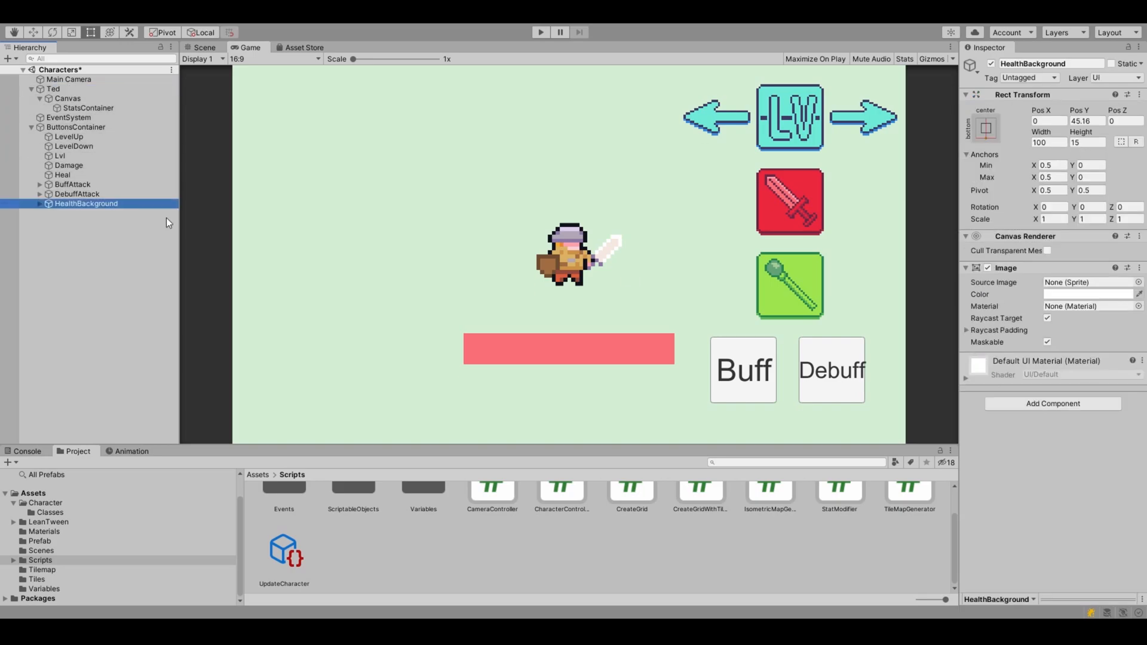
- Expand HealthBackground to reveal and select its Health child object
click(74, 213)
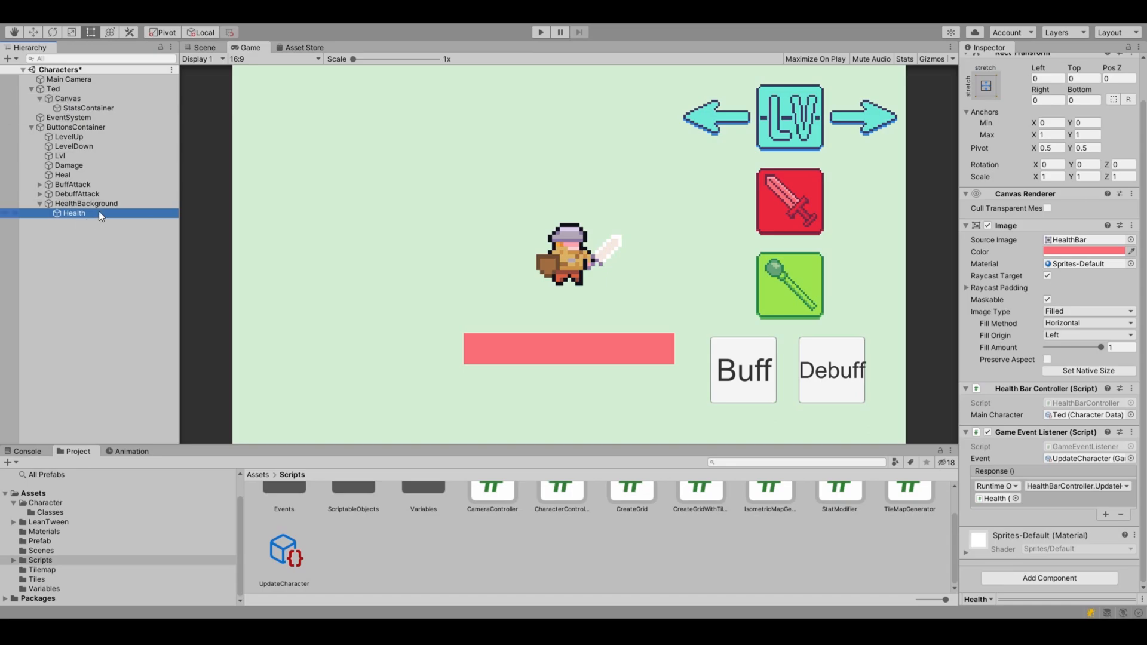
mouse_move(78, 299)
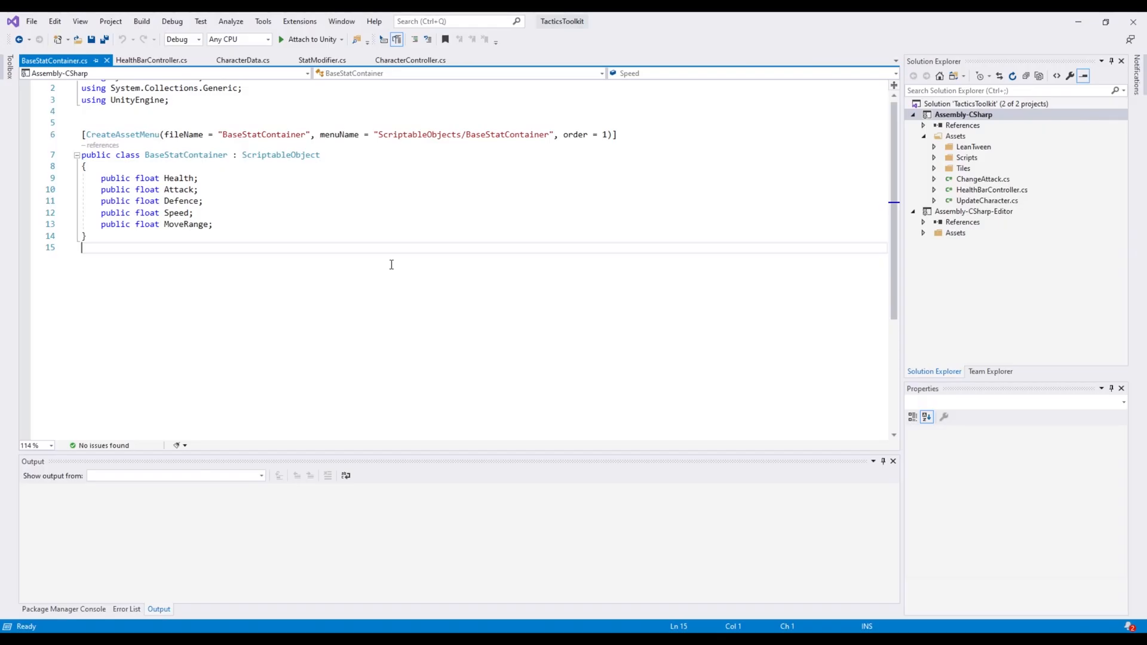
mouse_move(168, 247)
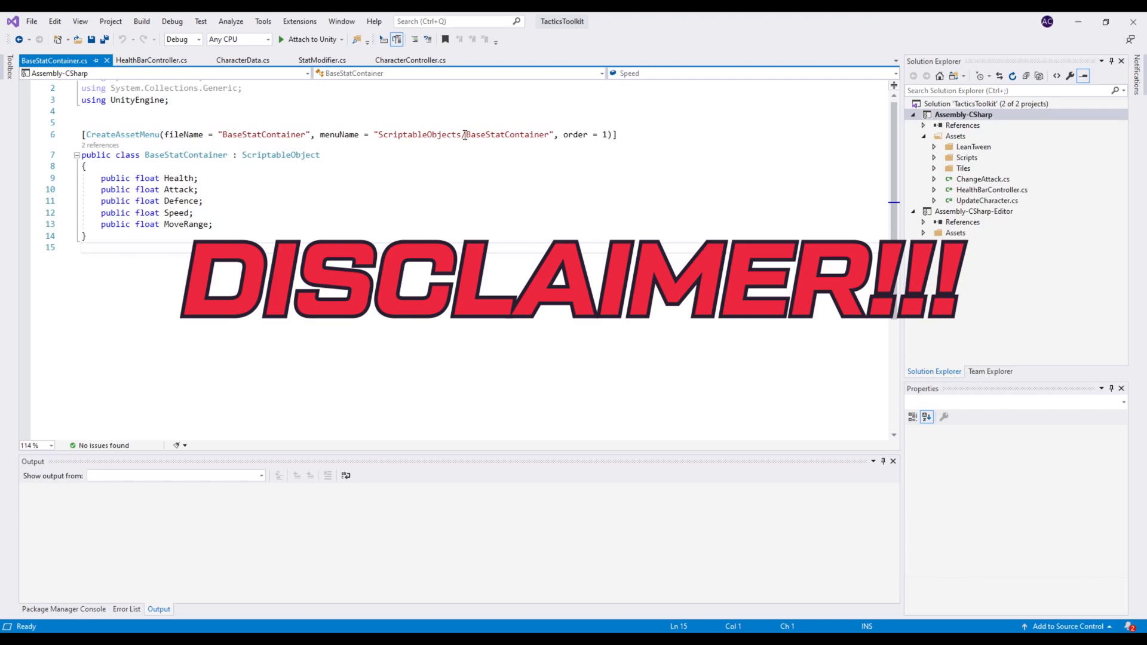
mouse_move(264, 219)
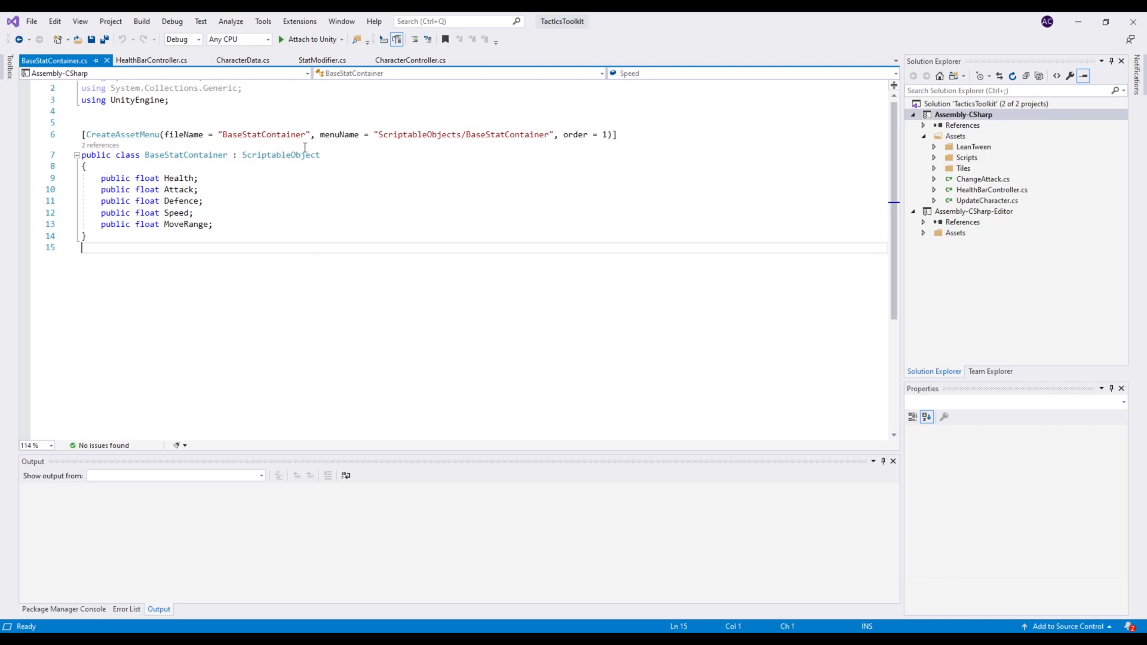
- Bring up BaseStatContainer.cs in Visual Studio with its five float stat fields
click(277, 154)
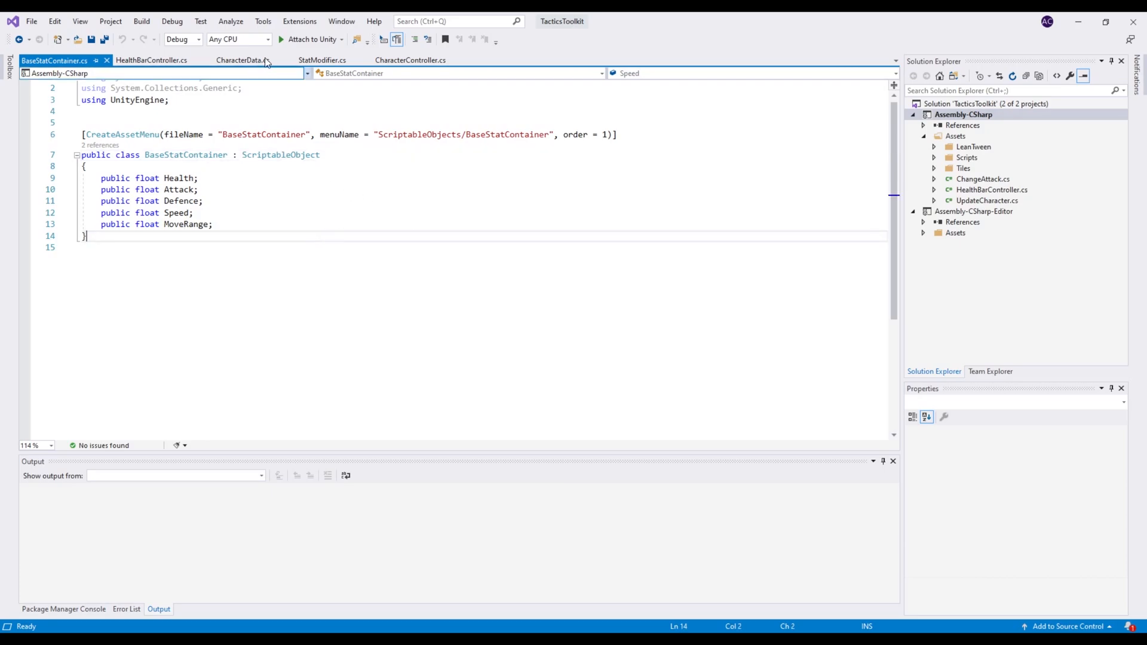
- Show CharacterData.cs, highlighting SetDictionaryStats' level-scaled formula and the BaseStatContainer characterClass type
click(240, 60)
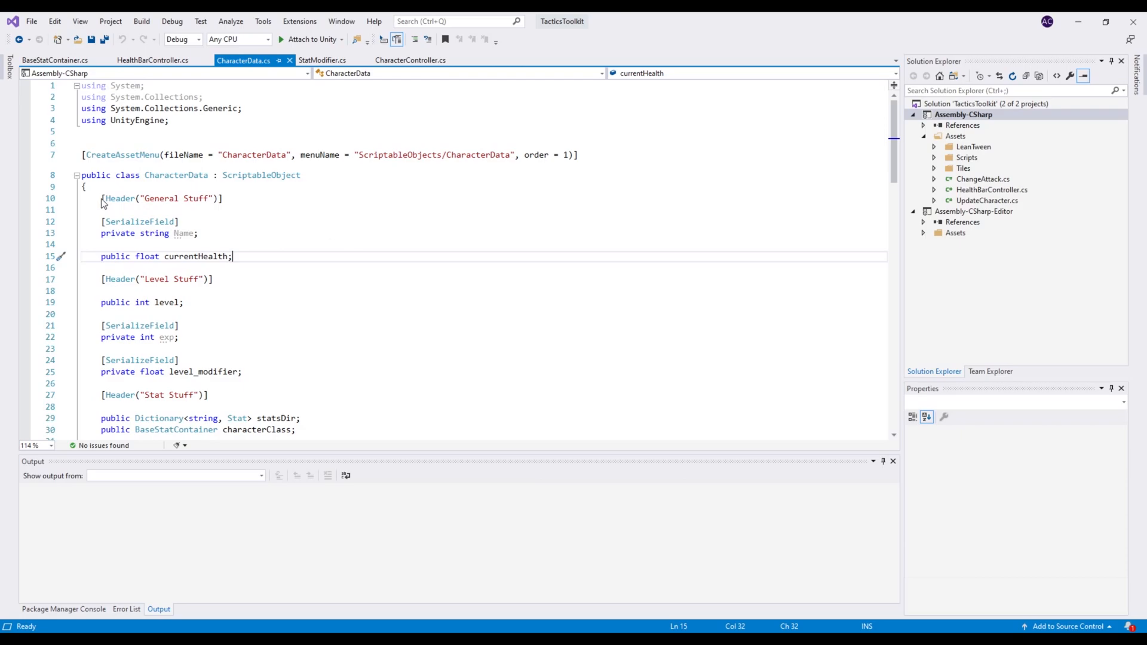
mouse_move(278, 264)
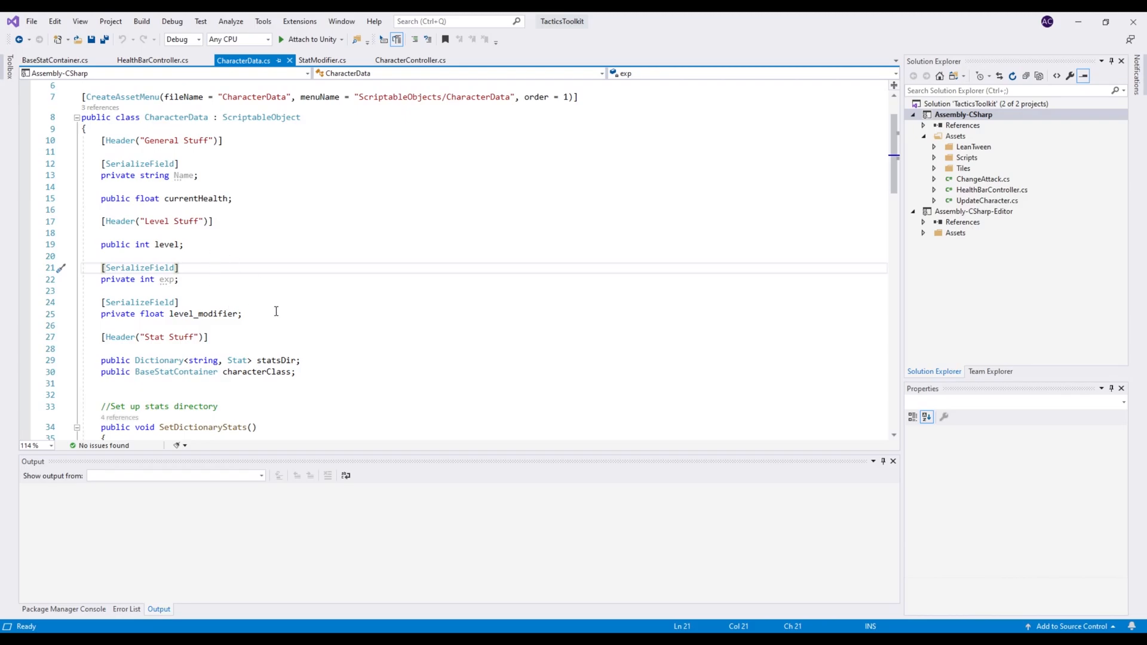
scroll(down, 3)
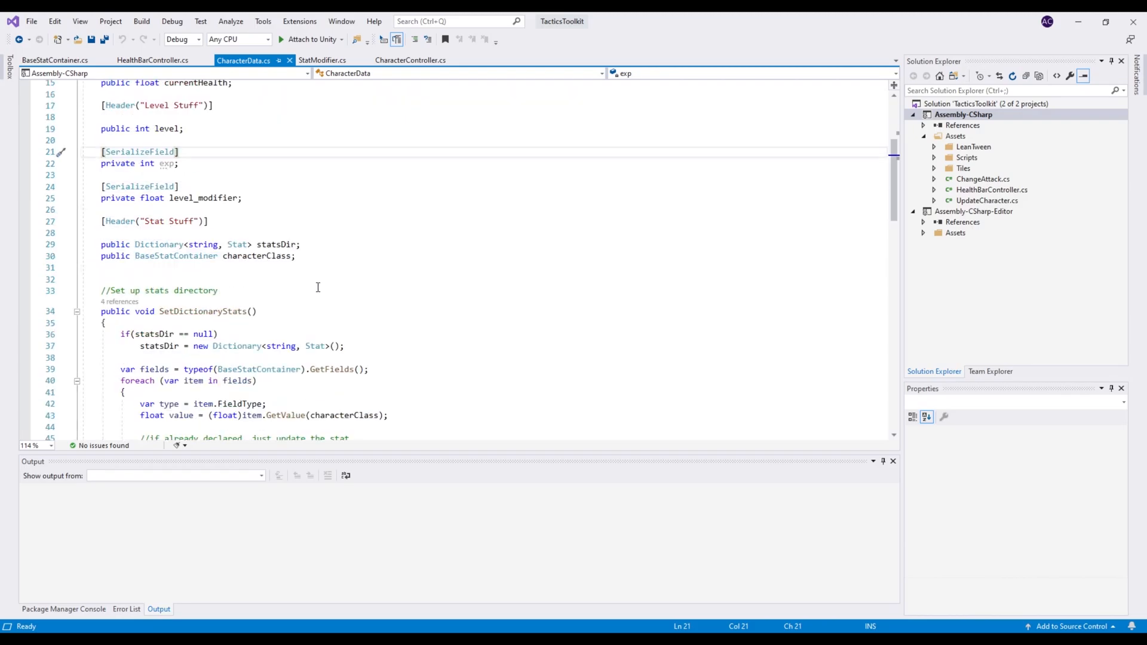
mouse_move(330, 258)
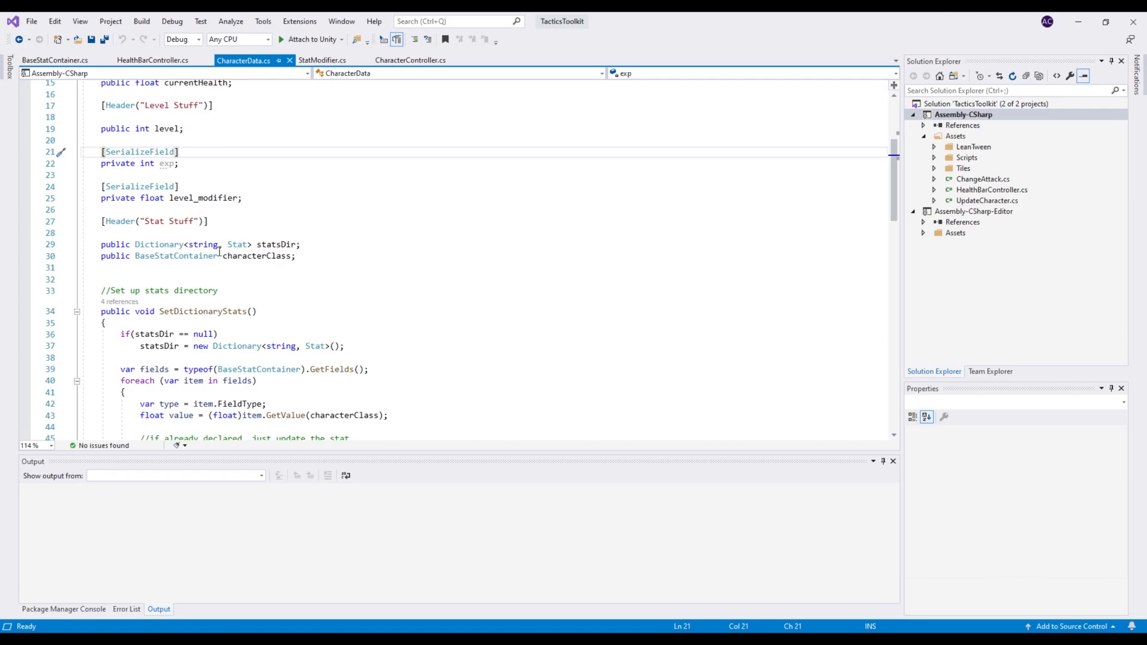
mouse_move(201, 261)
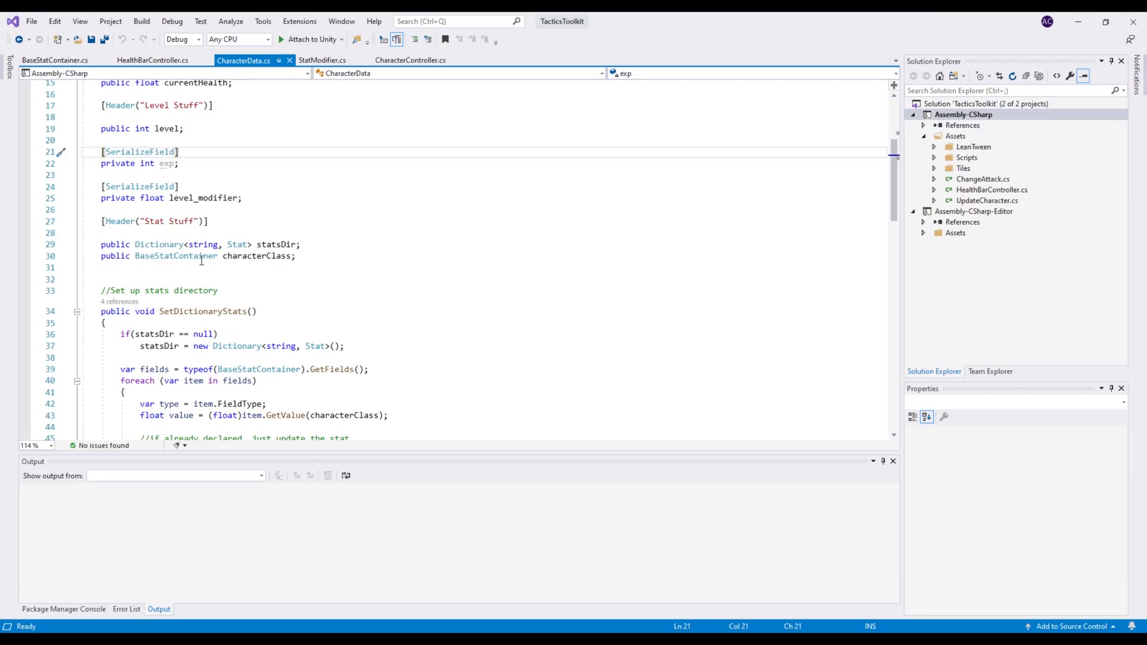
scroll(down, 3)
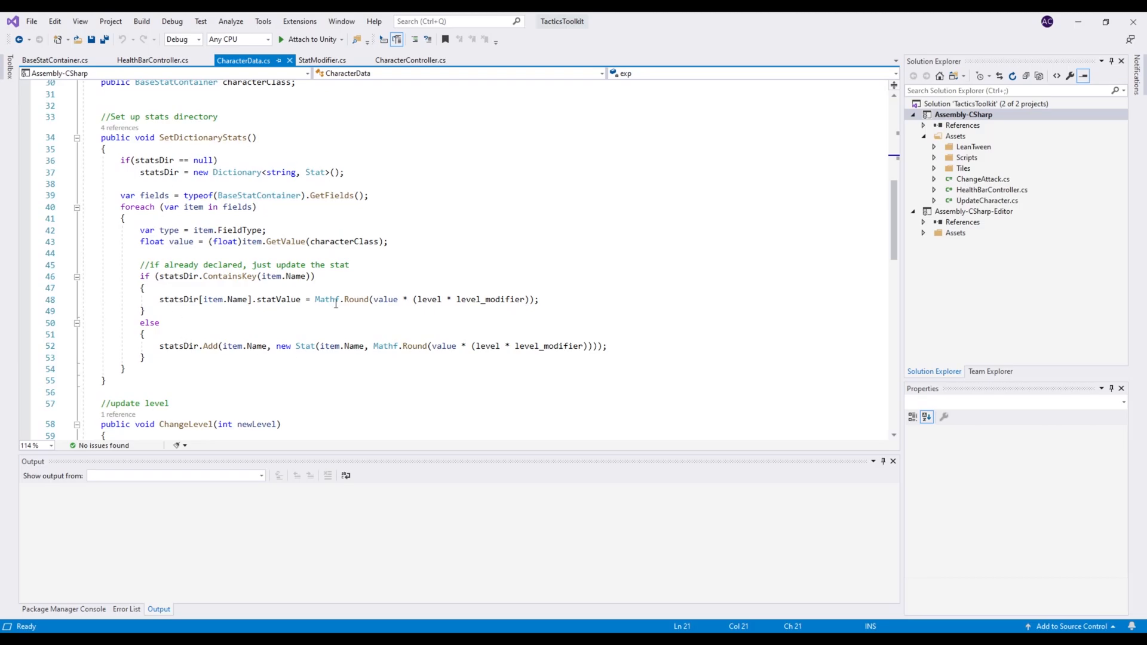
mouse_move(396, 318)
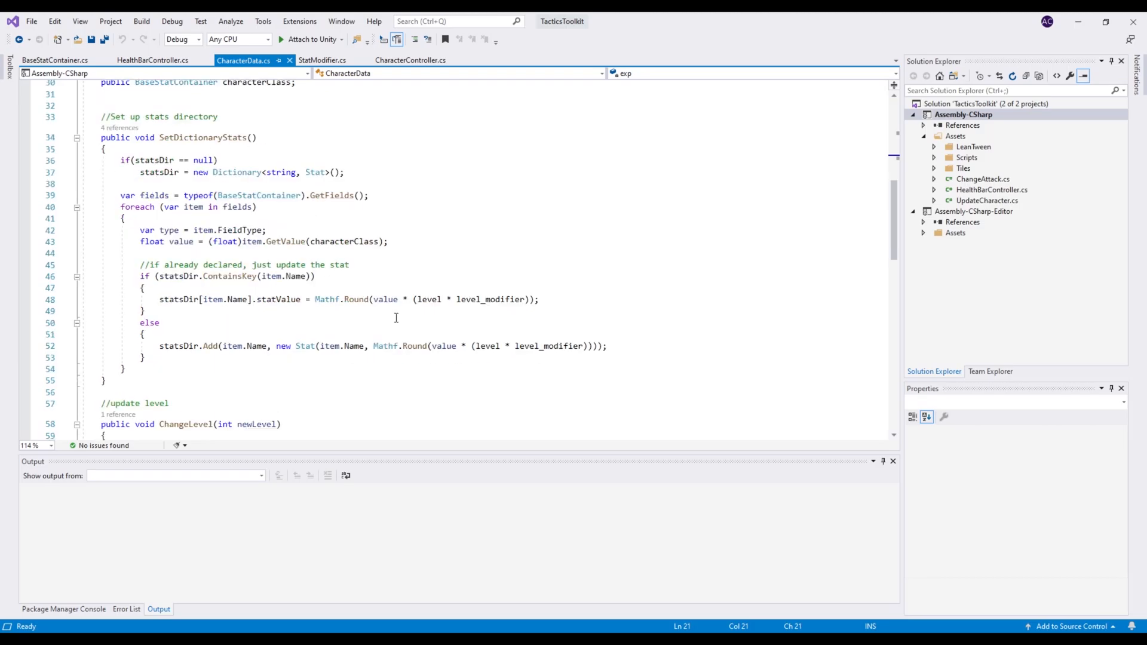
drag(430, 346, 587, 346)
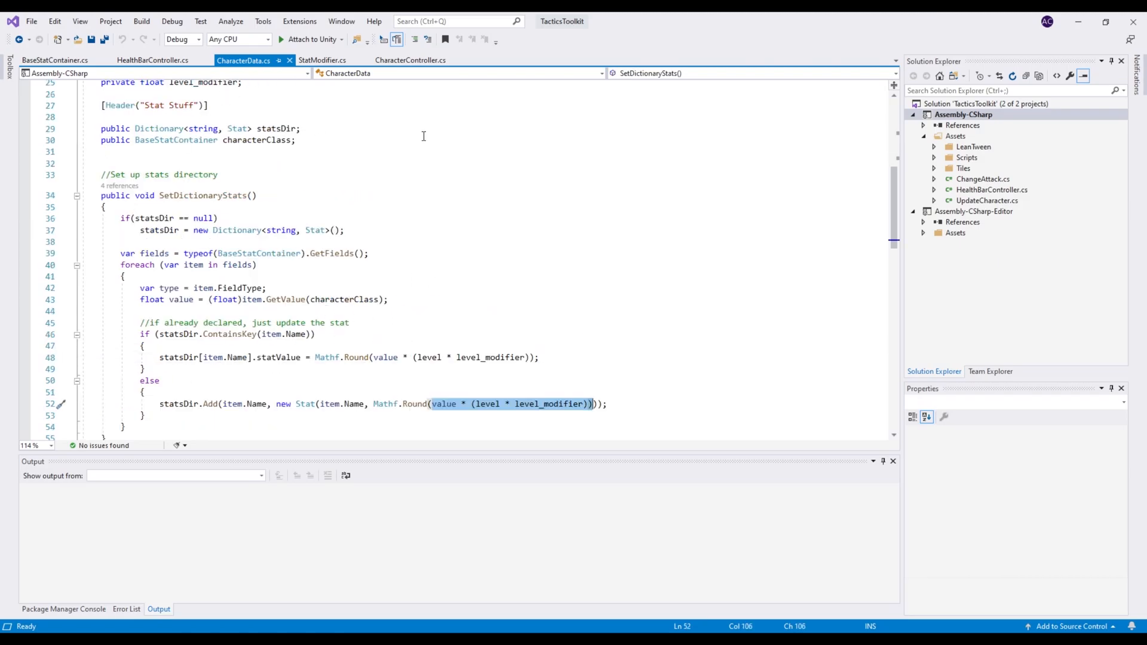
mouse_move(253, 162)
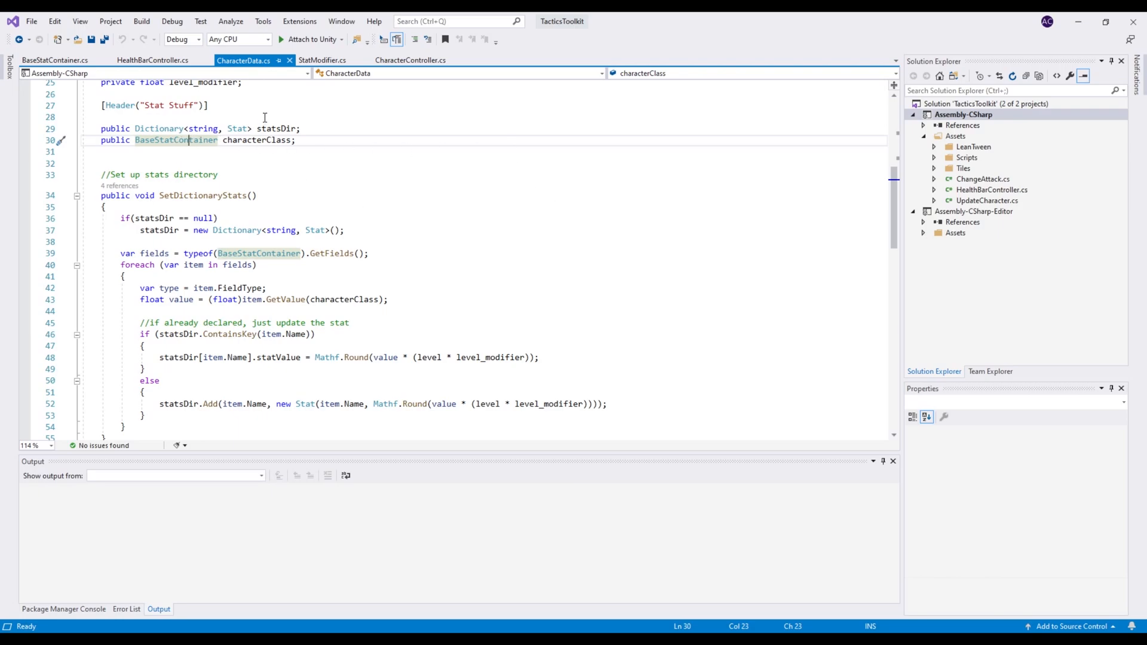
double_click(177, 140)
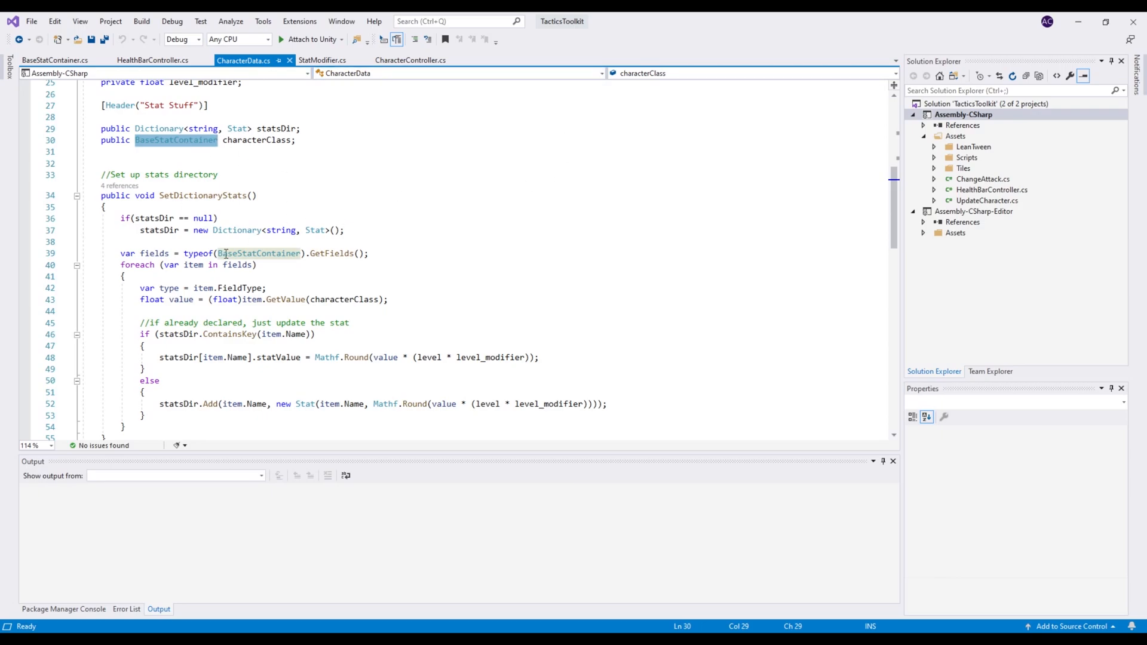
- Scroll past ChangeLevel, FillHealth and UpdateHealth to the AffectStat buff/debuff method
scroll(down, 3)
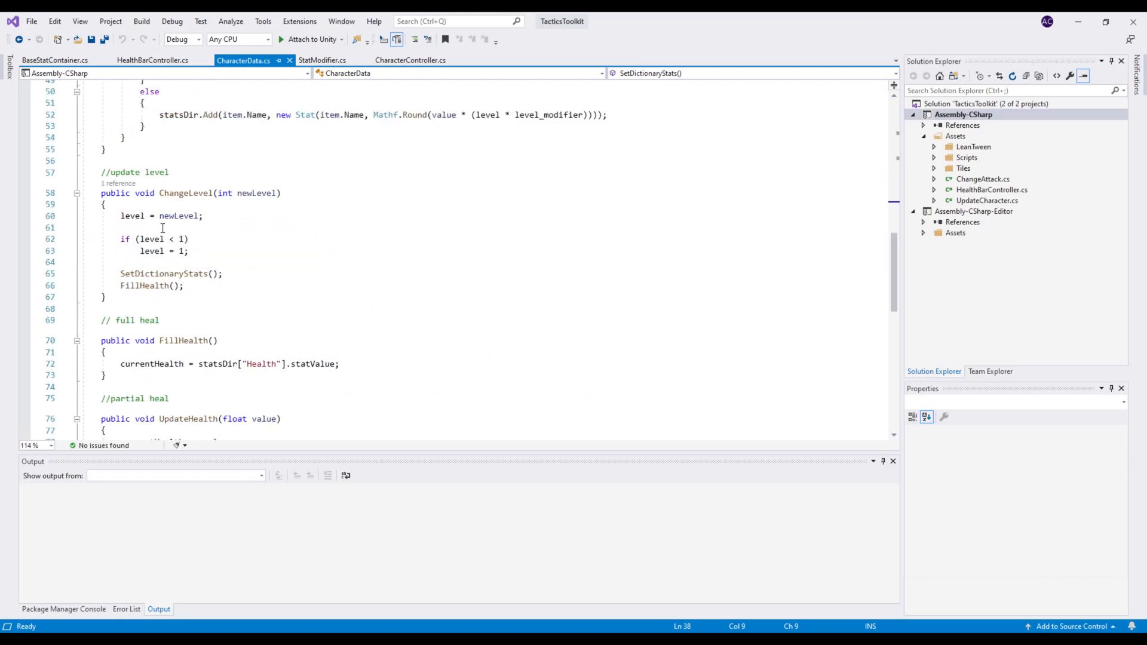
scroll(down, 3)
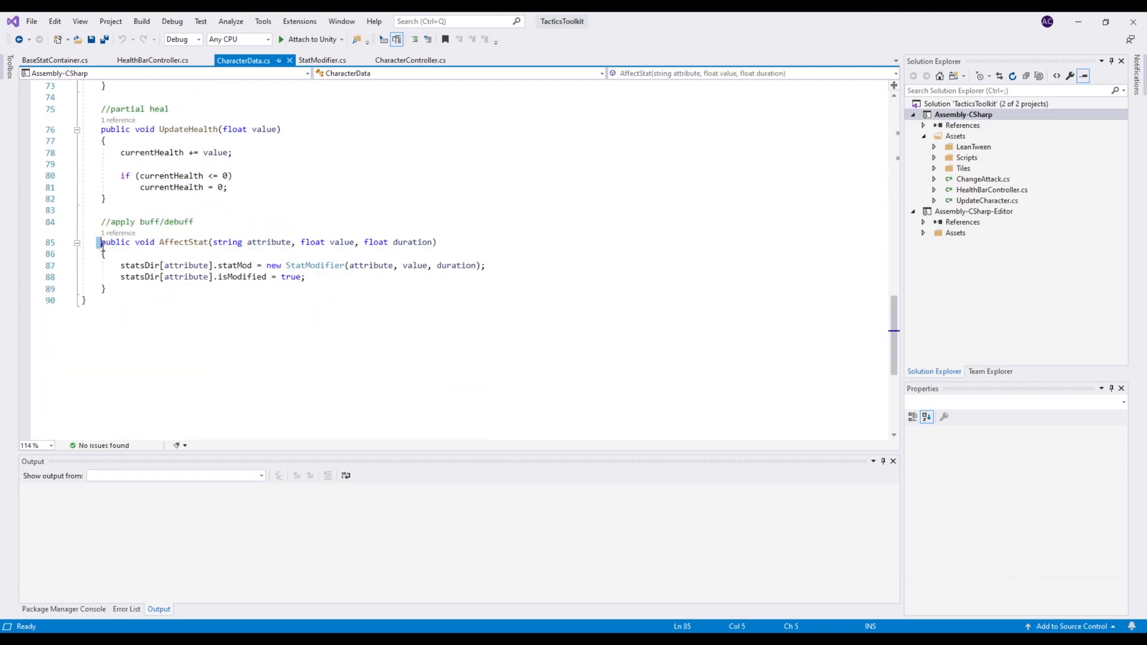
click(200, 299)
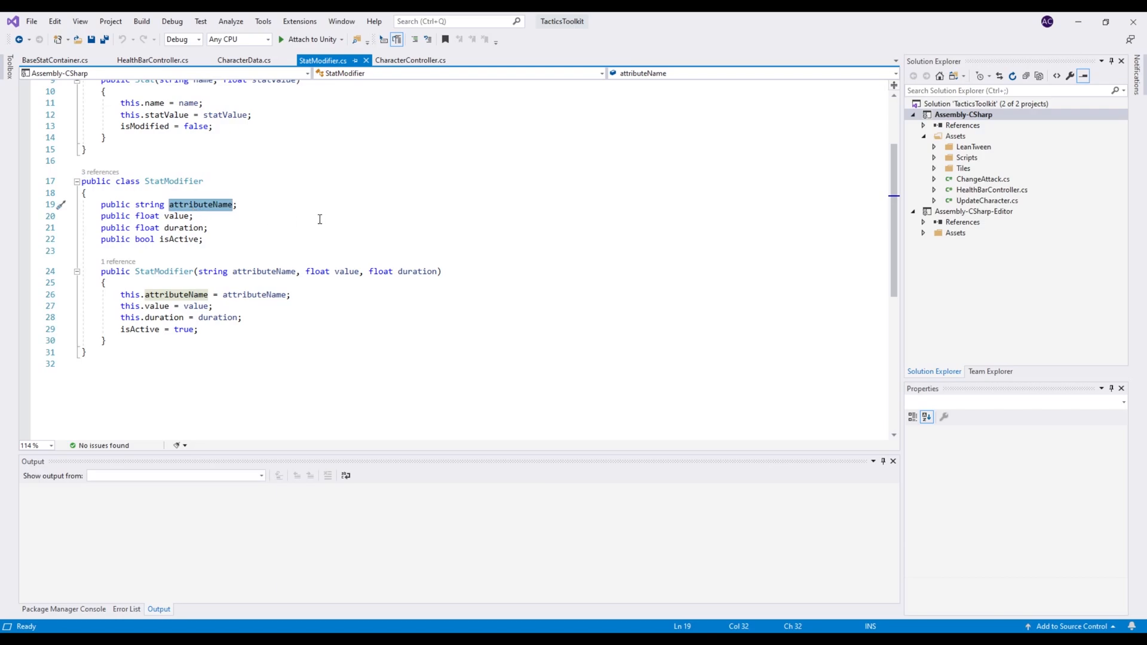
click(194, 216)
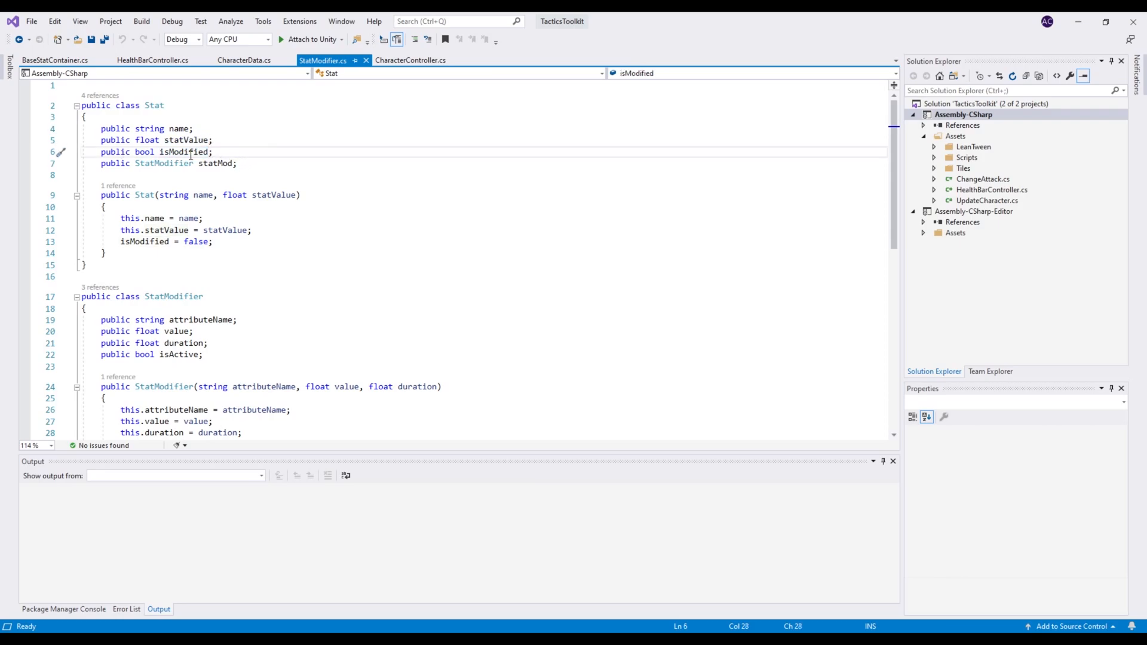
double_click(215, 163)
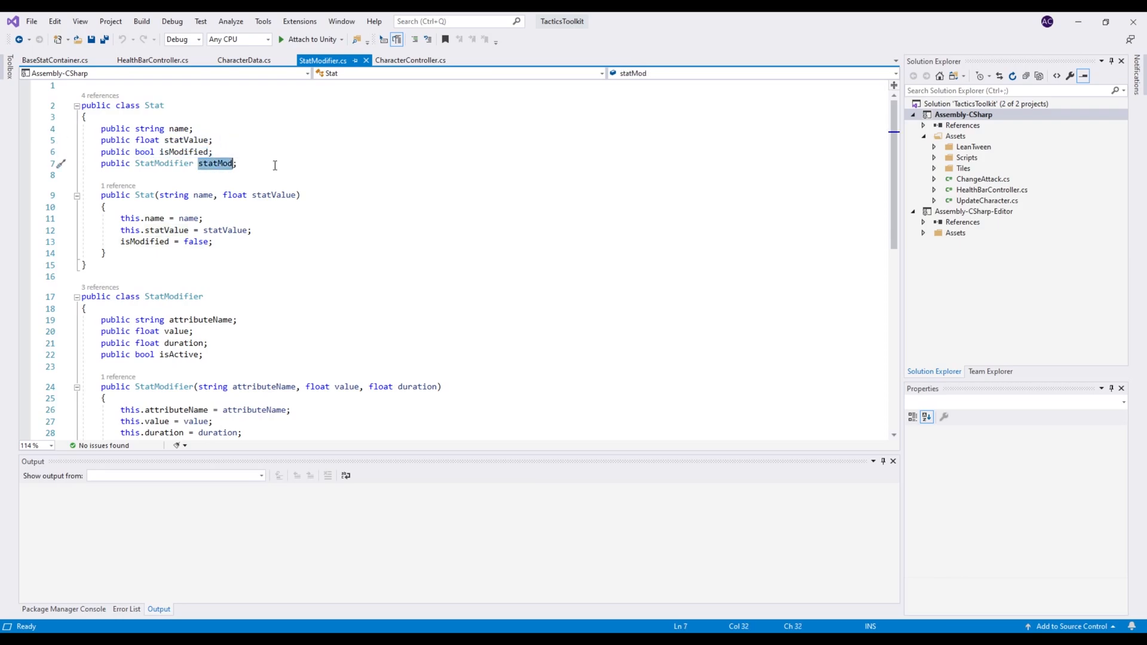
click(220, 163)
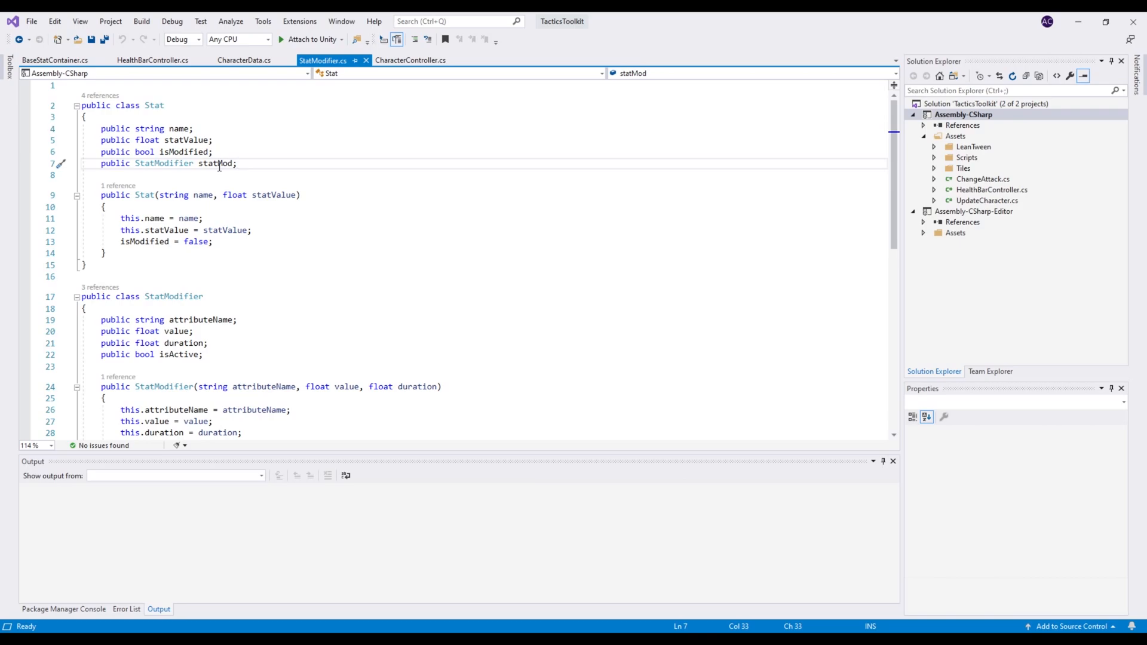